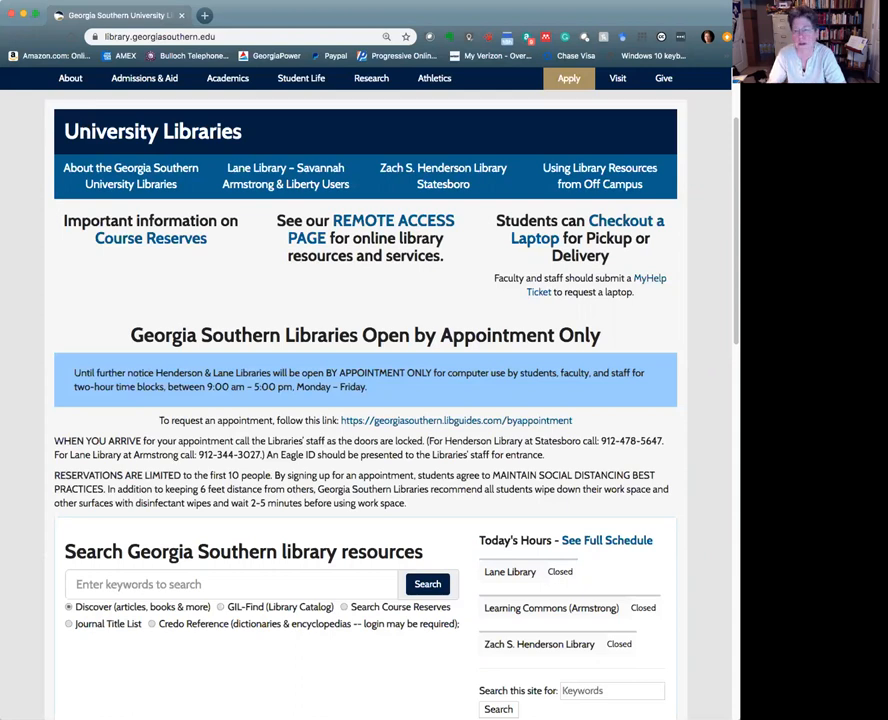
mouse_move(262, 612)
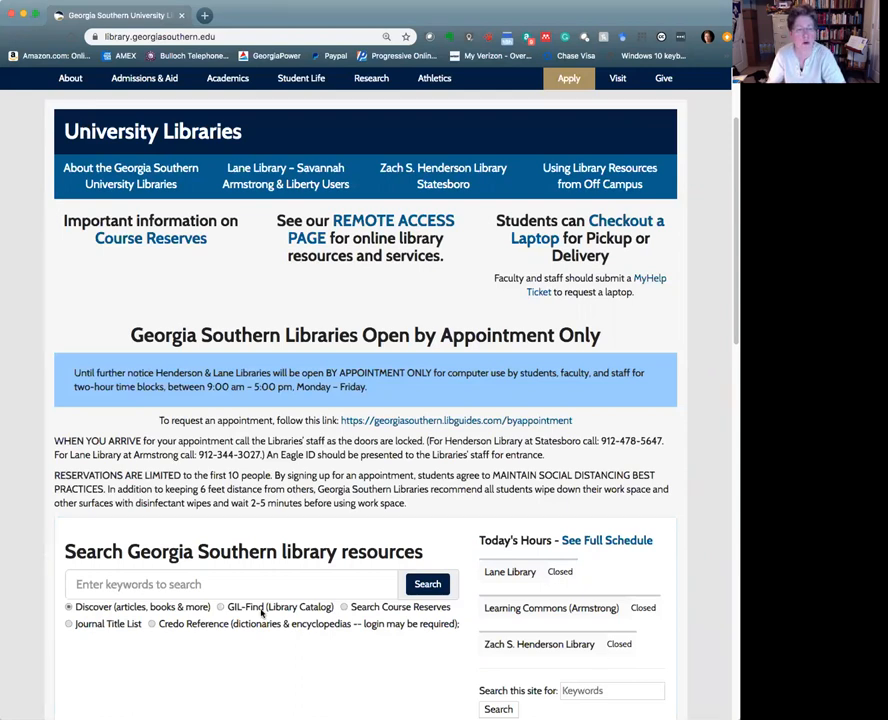
mouse_move(360, 598)
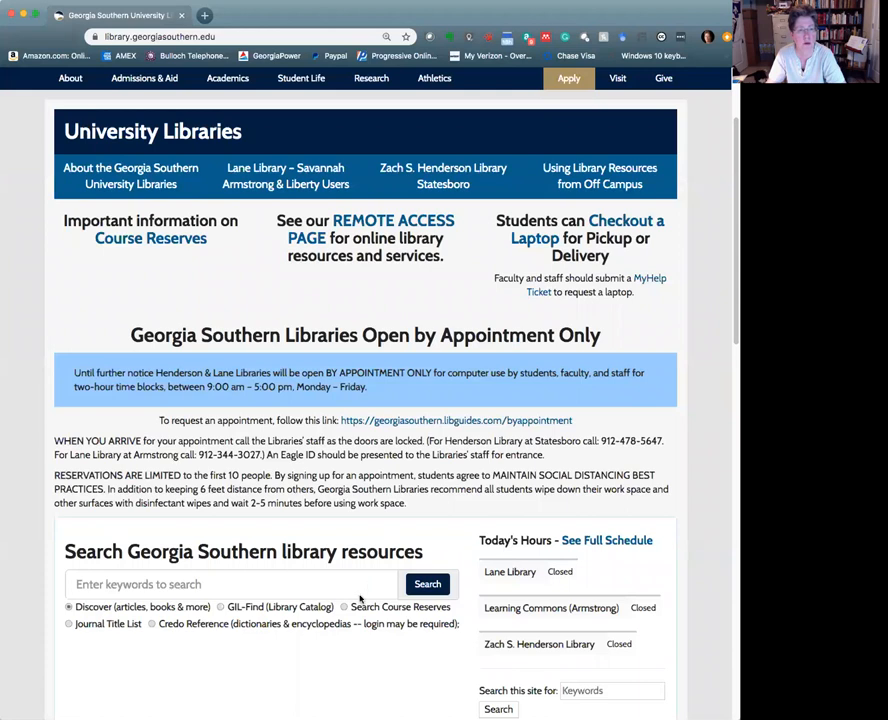
mouse_move(616, 664)
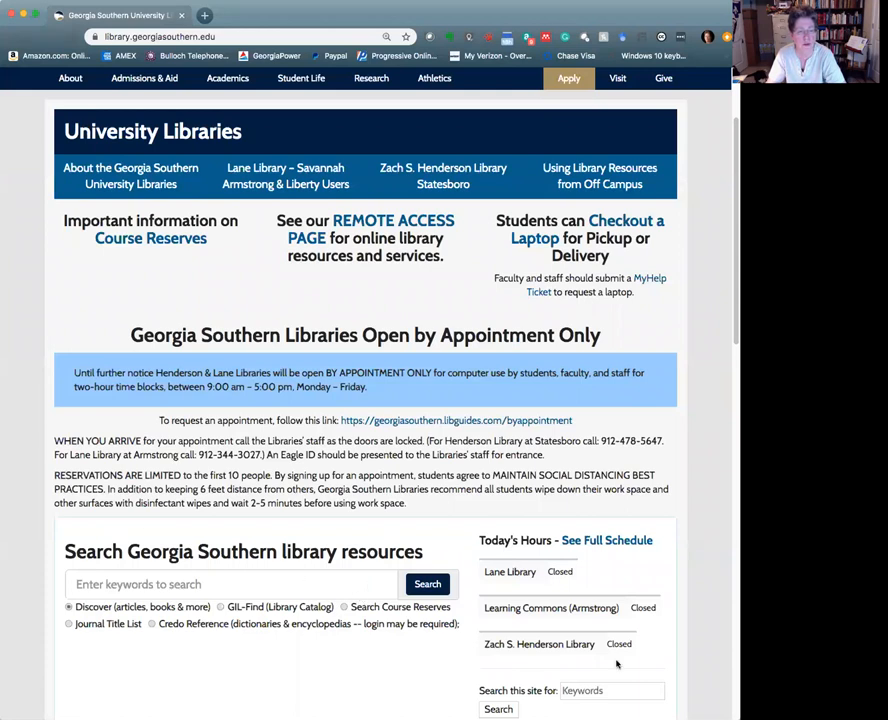
Enter global warming in the library resource search box with Discover as scope.
click(230, 584)
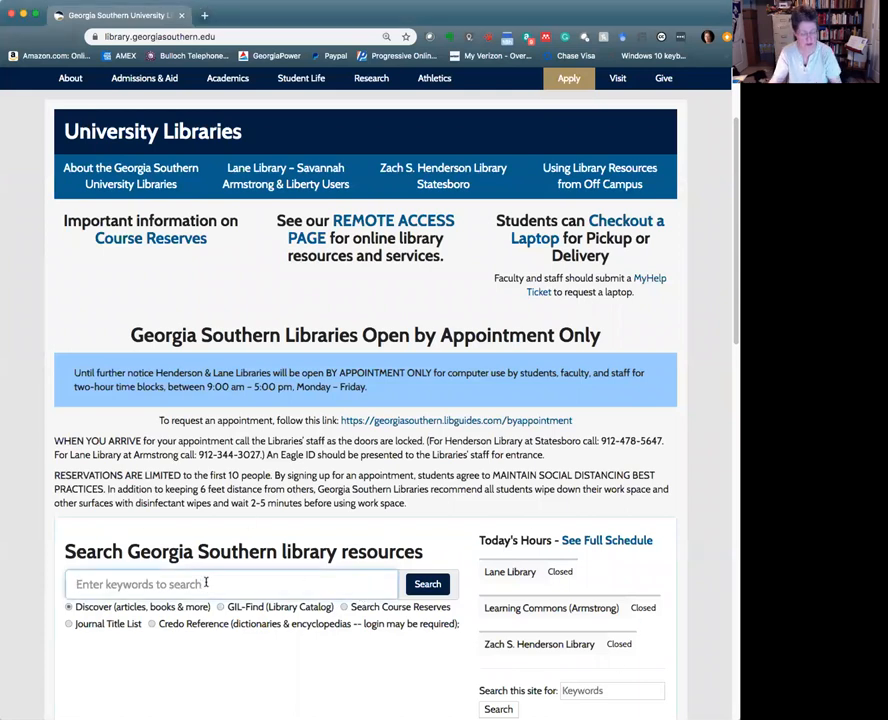
text(global warming)
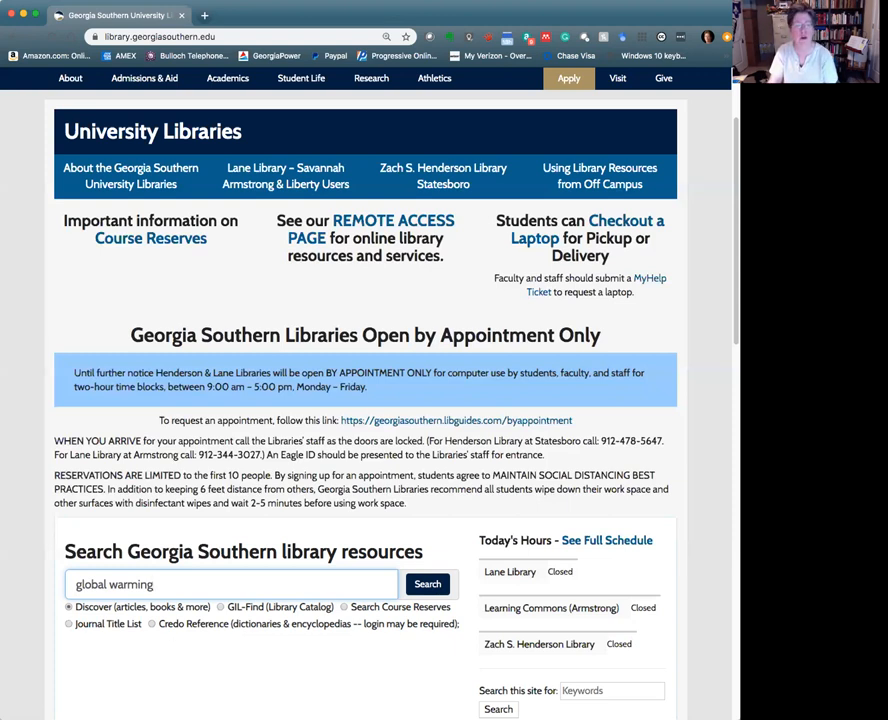
mouse_move(206, 668)
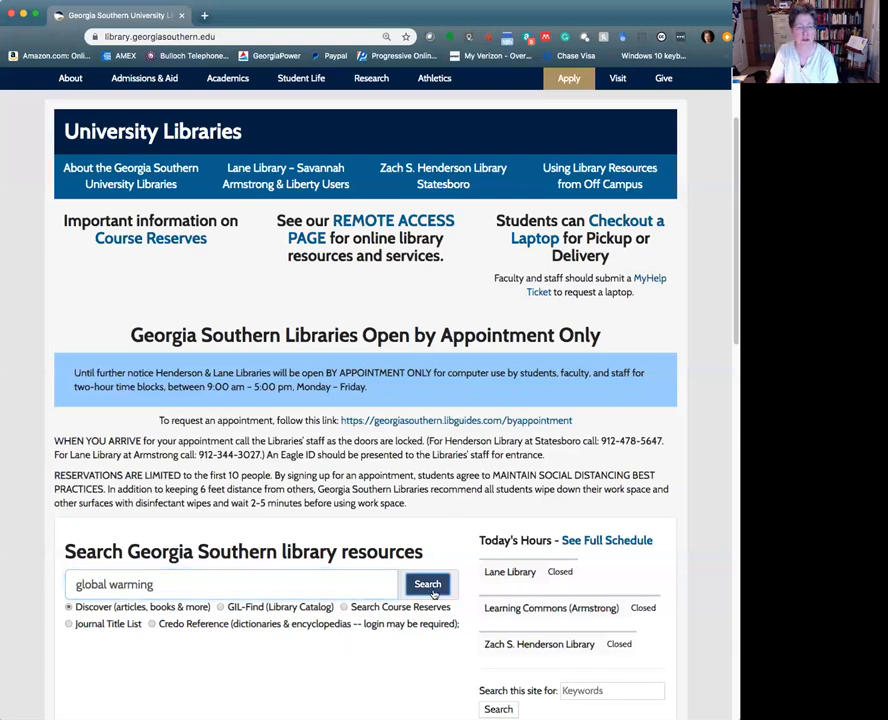
Run the global warming search in Discover, returning about 2.2 million results.
click(428, 584)
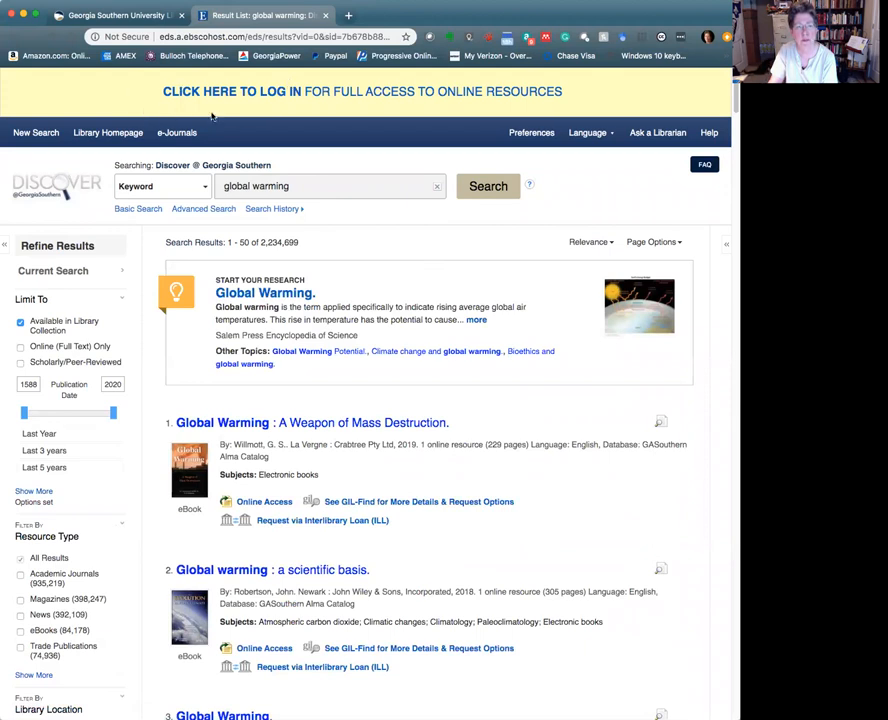
mouse_move(636, 112)
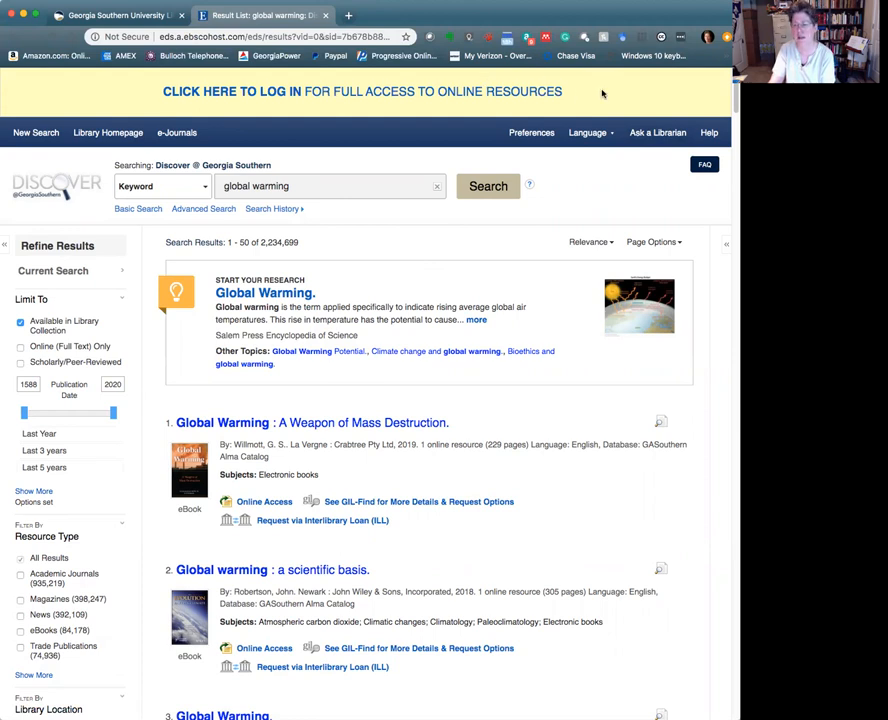
mouse_move(622, 216)
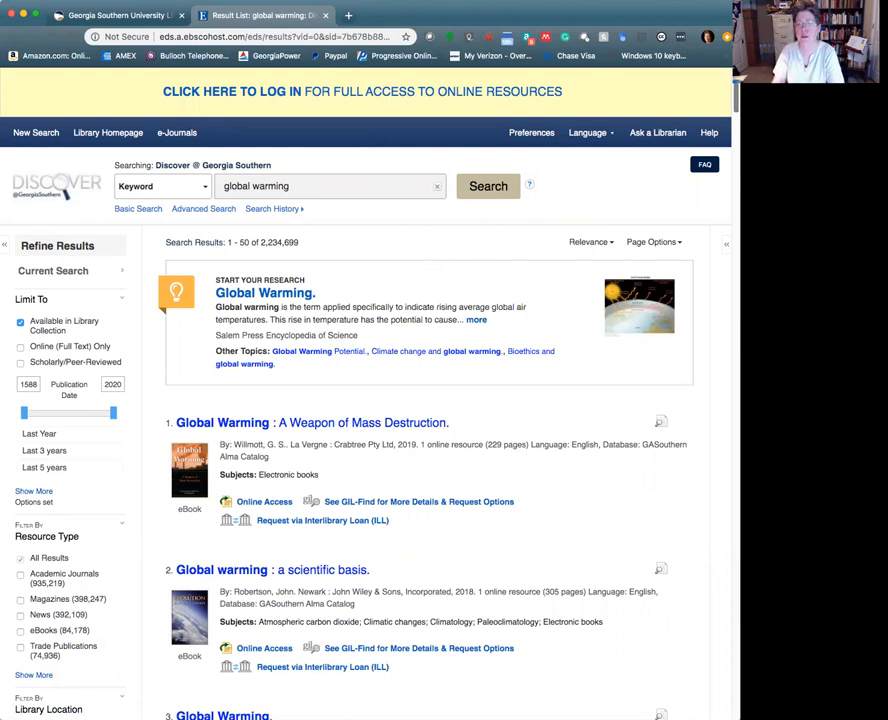
mouse_move(430, 350)
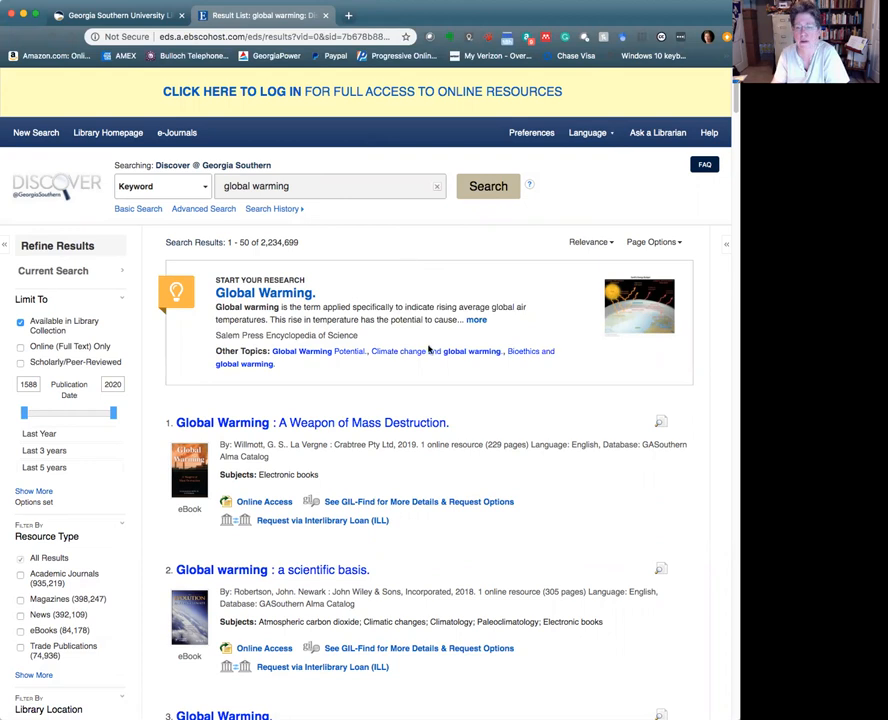
mouse_move(292, 240)
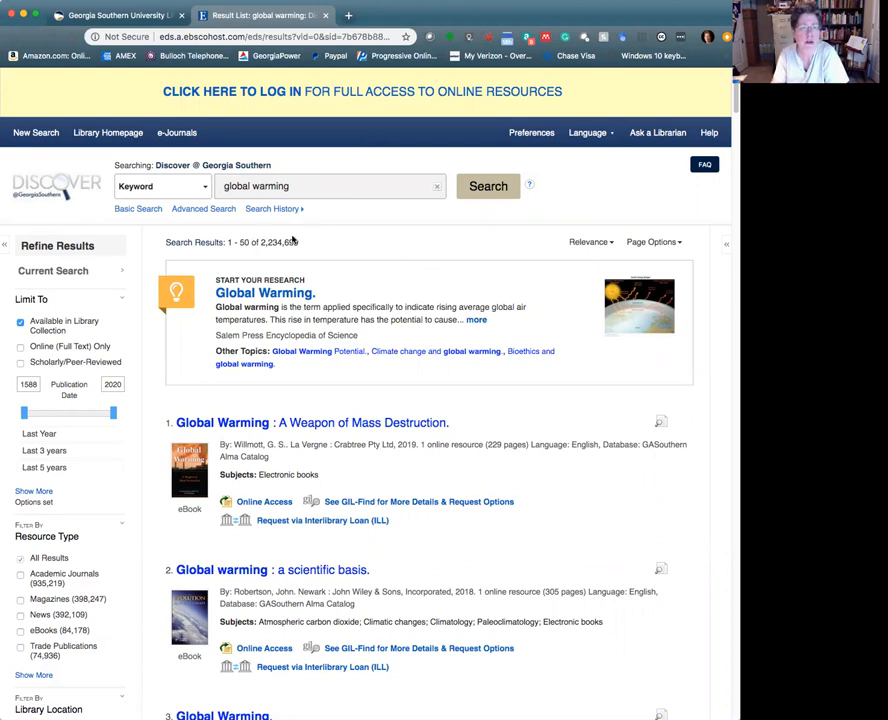
mouse_move(340, 252)
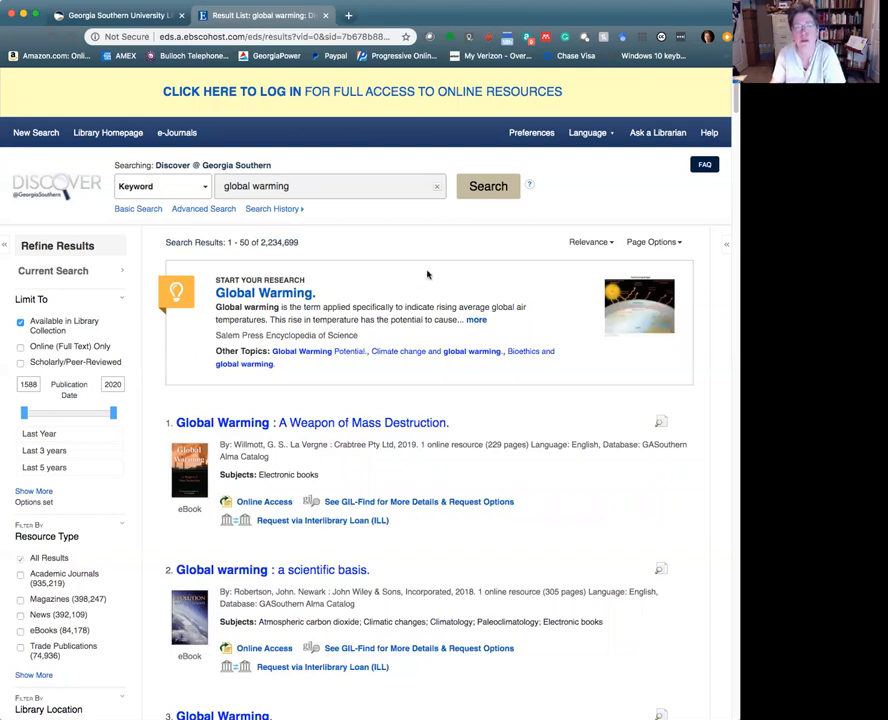
Narrow the search to 'global warming and polar bears' via the autocomplete suggestion.
click(330, 186)
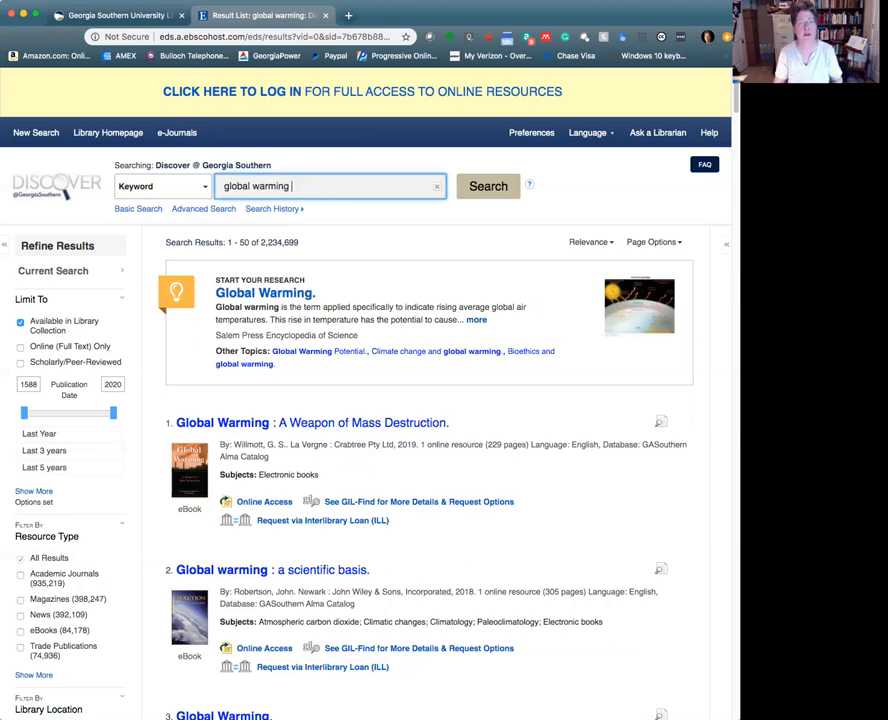
text(and)
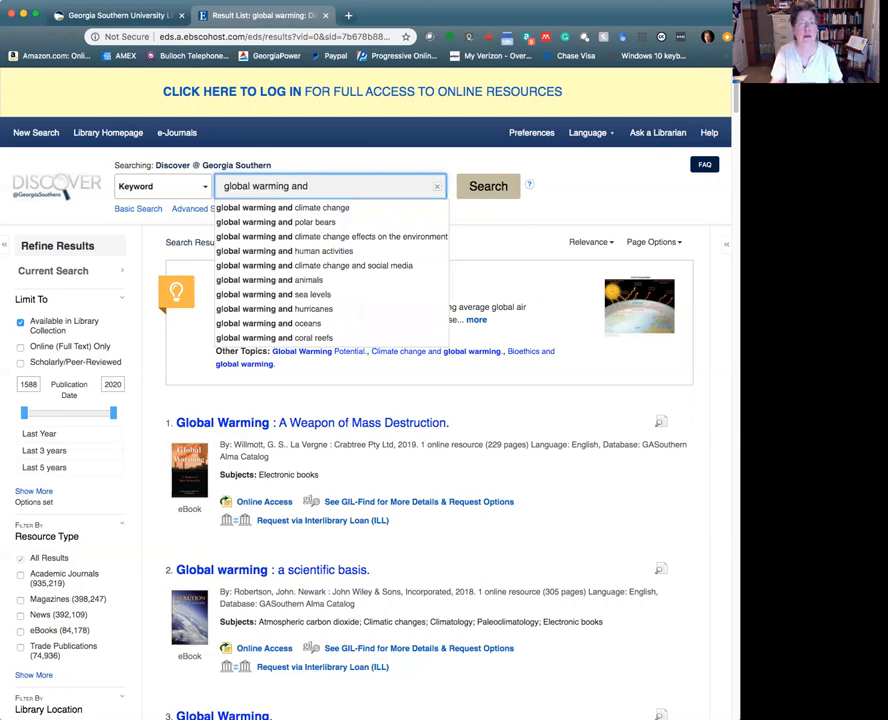
mouse_move(276, 222)
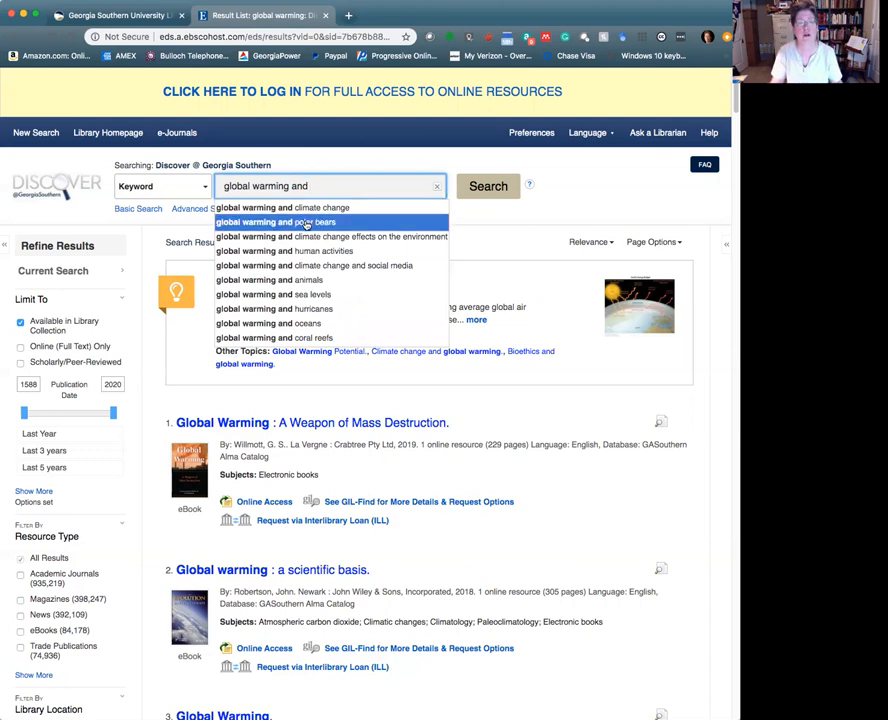
mouse_move(304, 222)
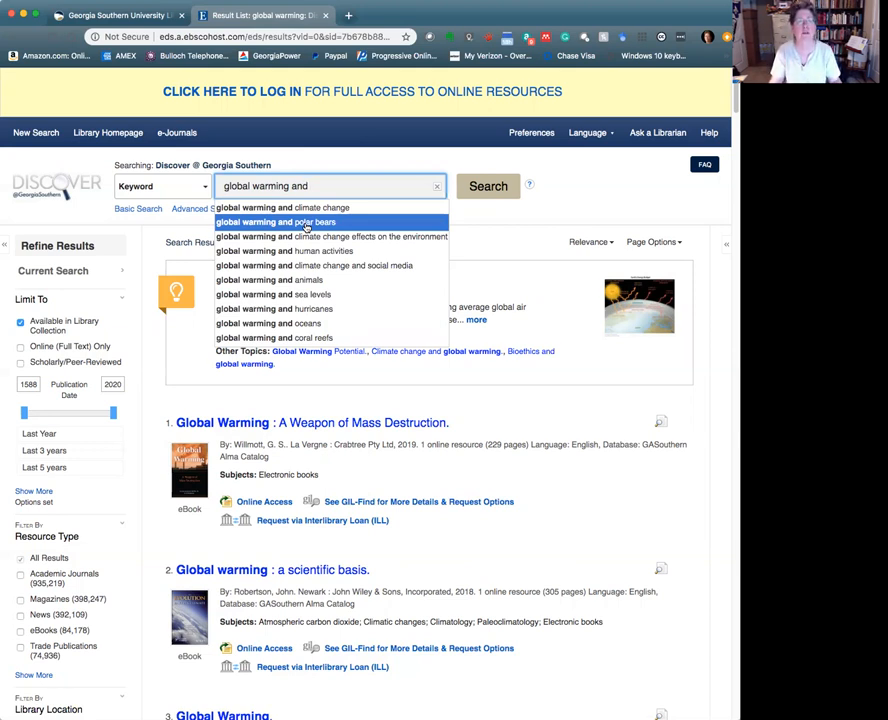
click(276, 222)
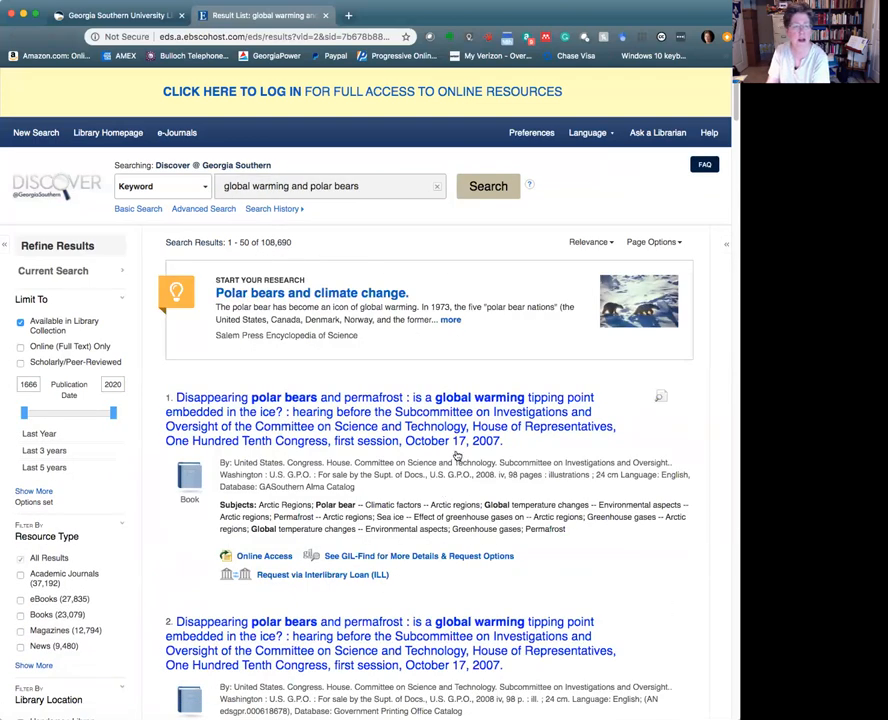
mouse_move(656, 500)
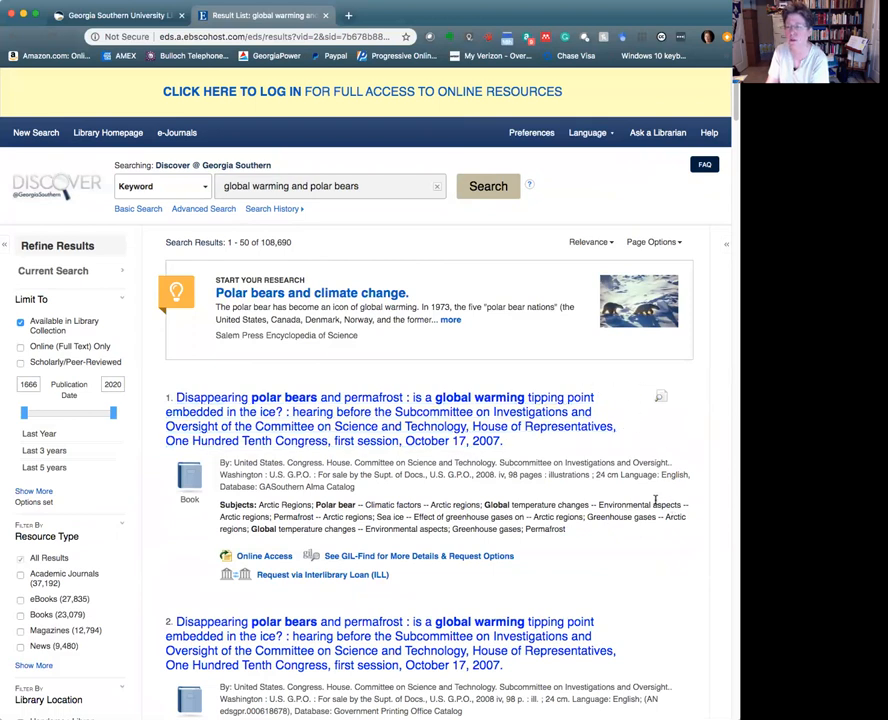
Scroll the Refine Results panel toward the Publication Date limiter.
scroll(down, 3)
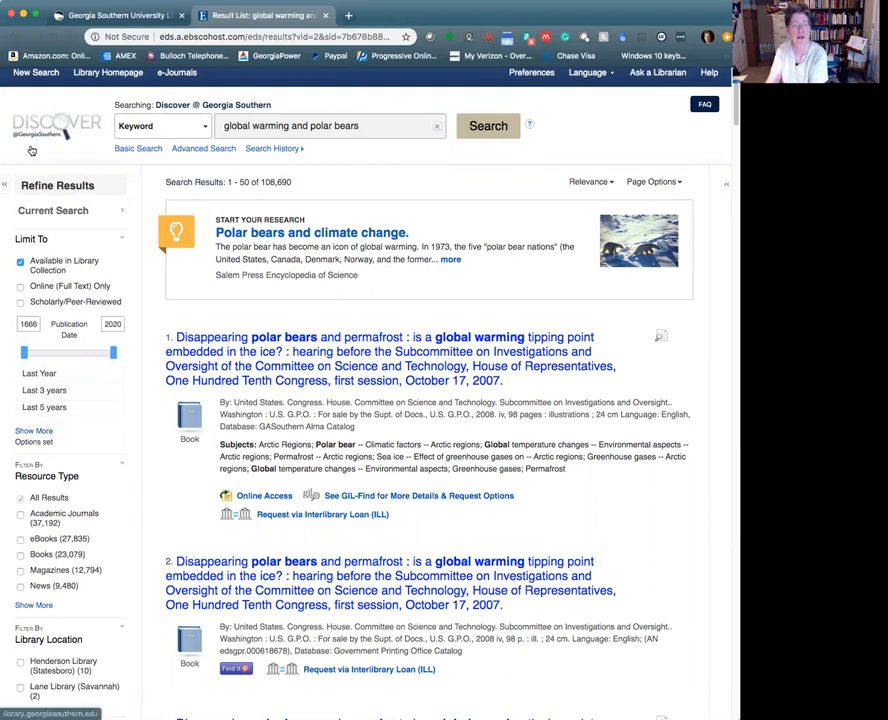
mouse_move(24, 166)
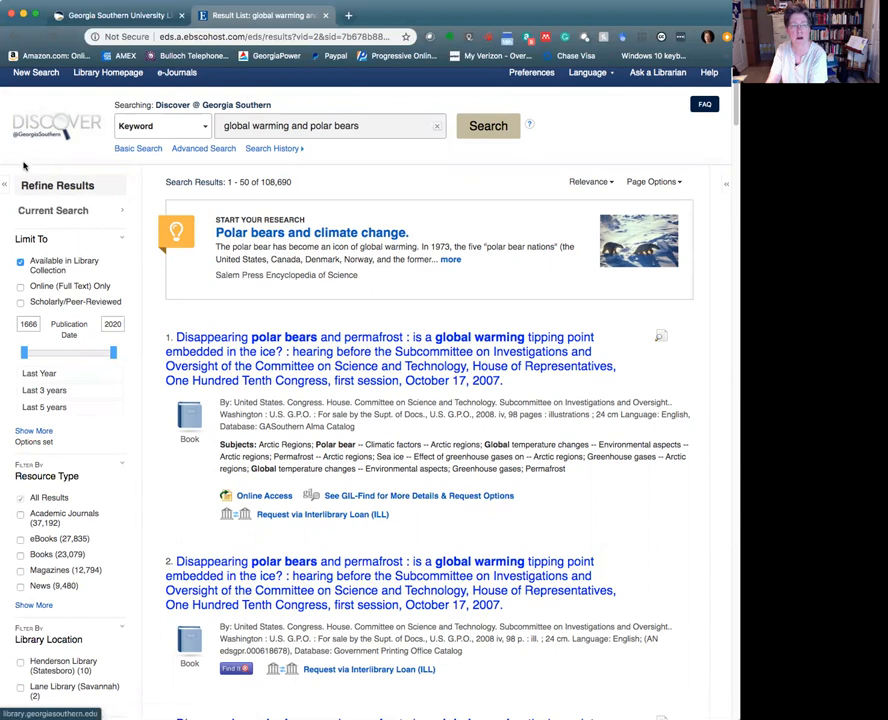
mouse_move(80, 424)
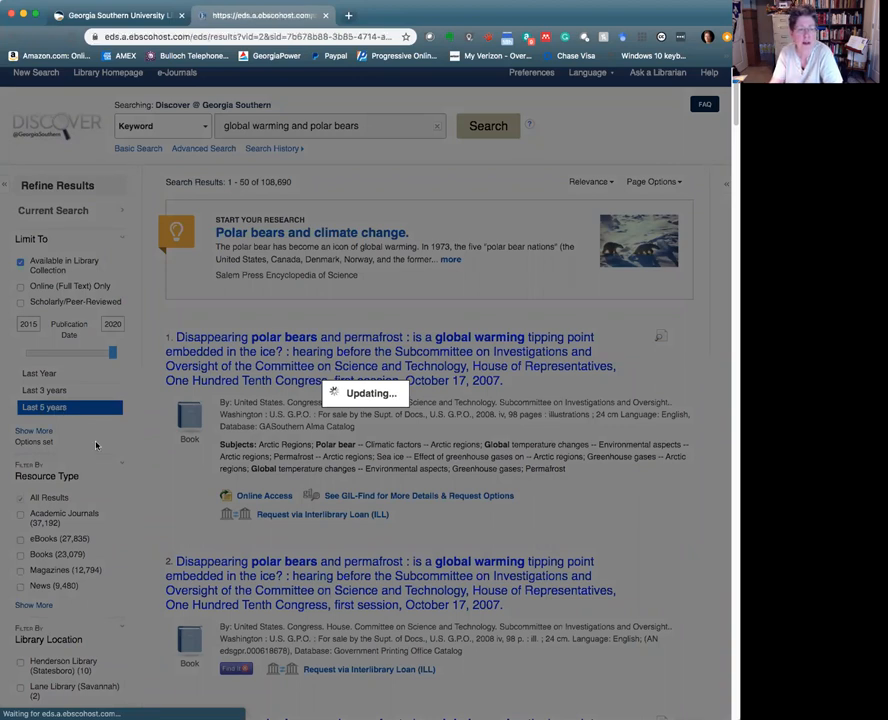
Limit publication date to the last 5 years (2015–2020), leaving 17,136 results.
click(44, 408)
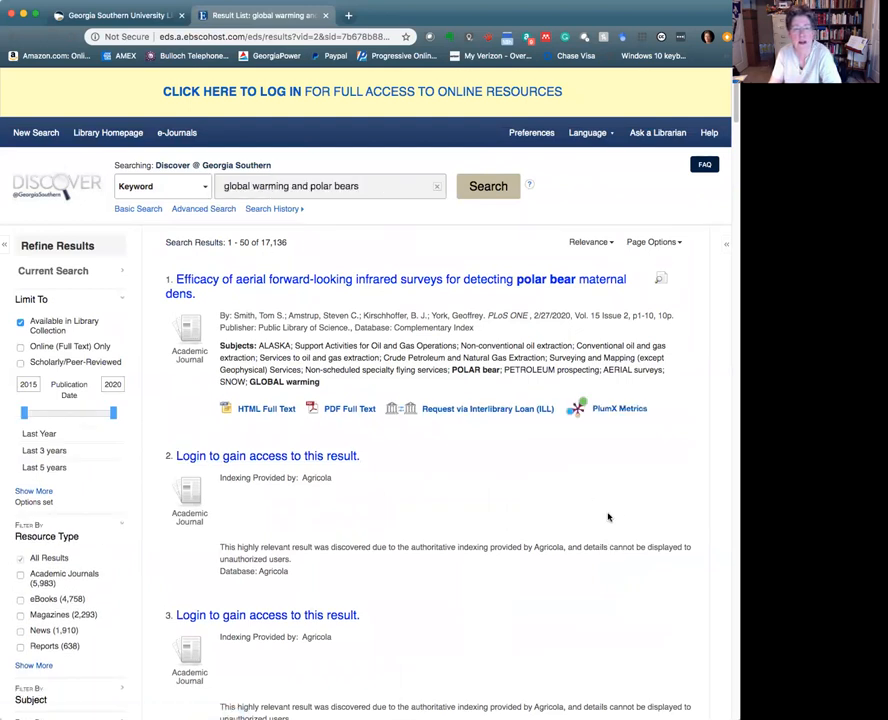
mouse_move(632, 506)
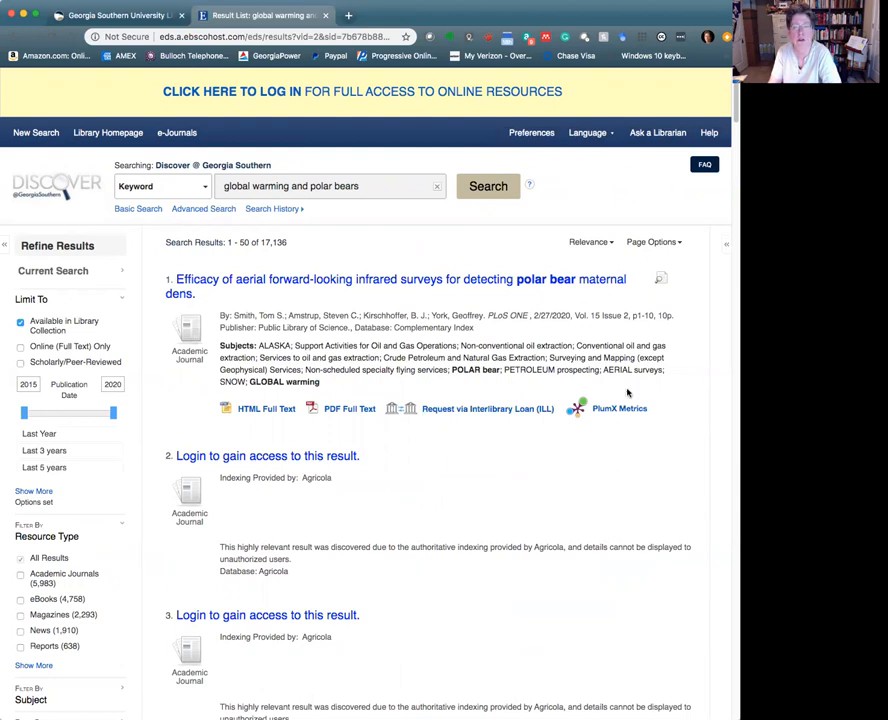
mouse_move(564, 242)
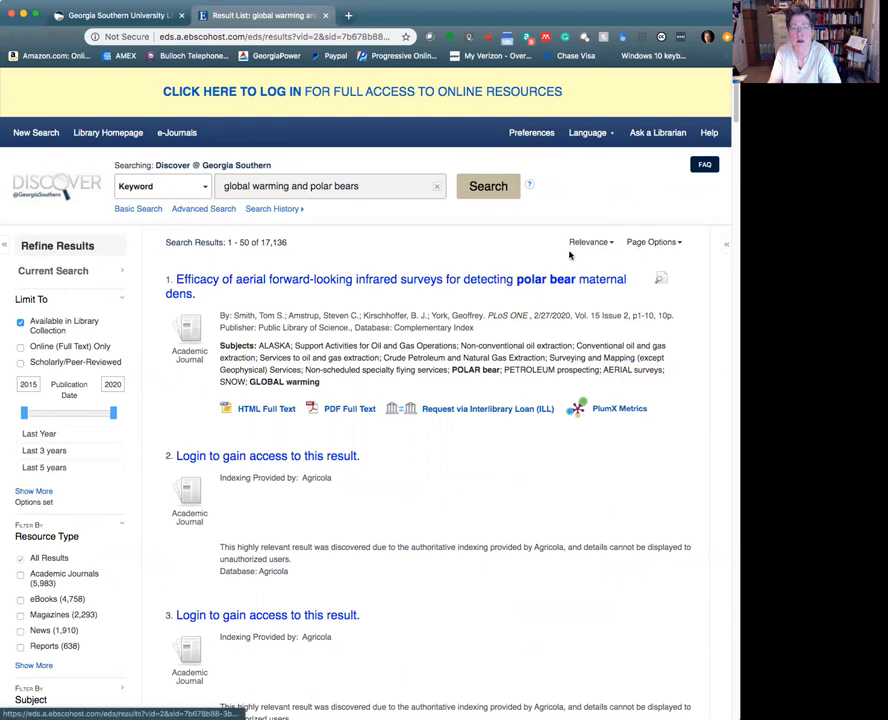
mouse_move(466, 370)
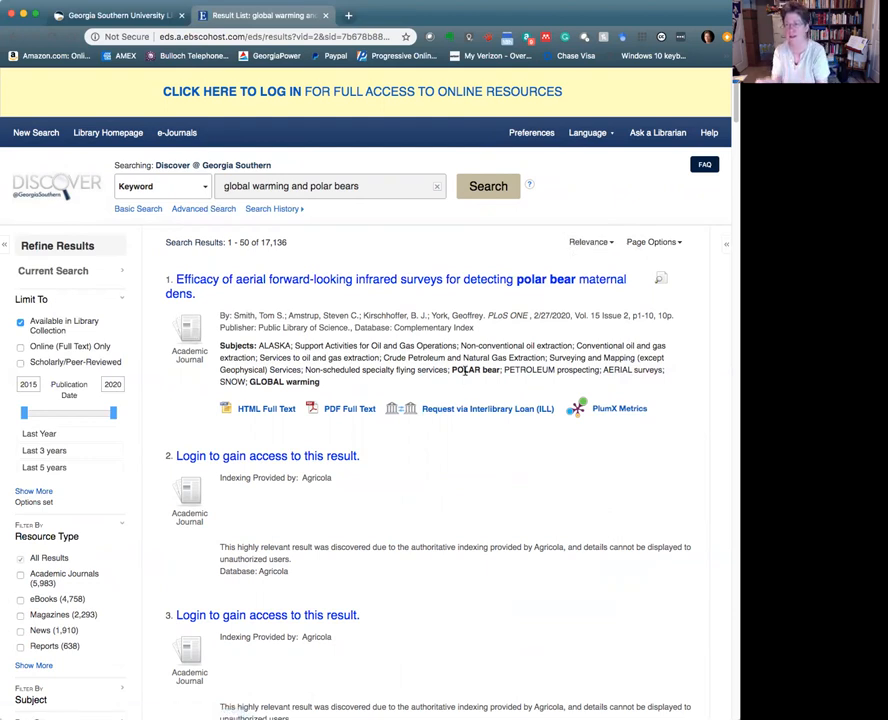
mouse_move(524, 508)
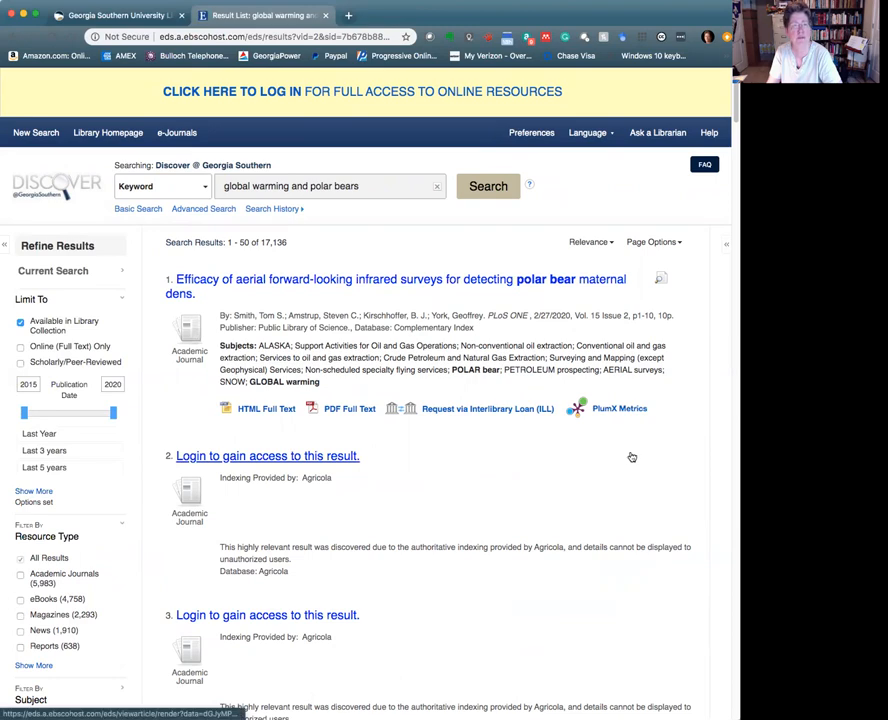
scroll(down, 3)
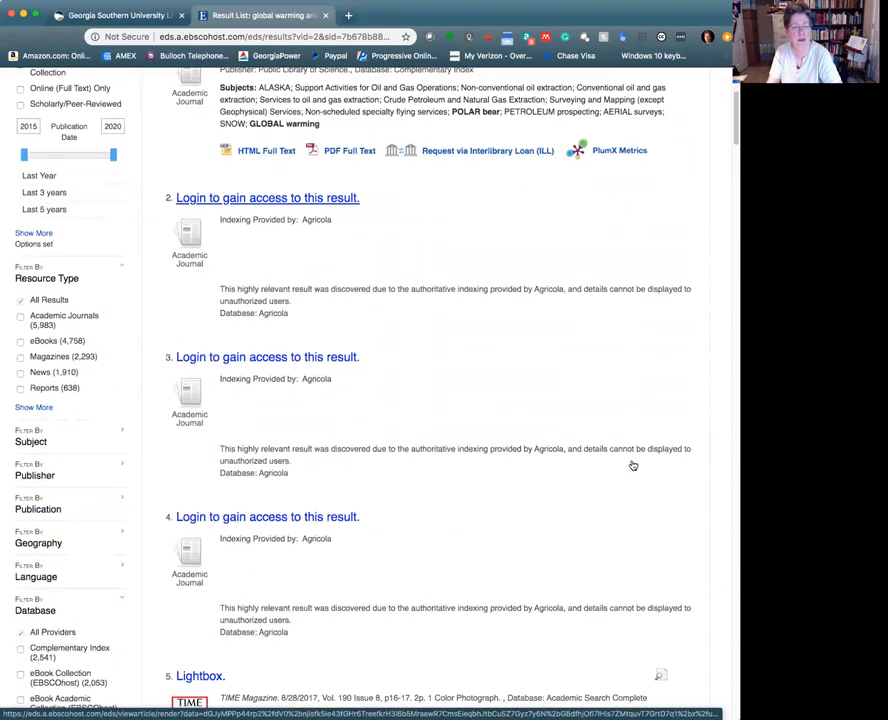
scroll(down, 3)
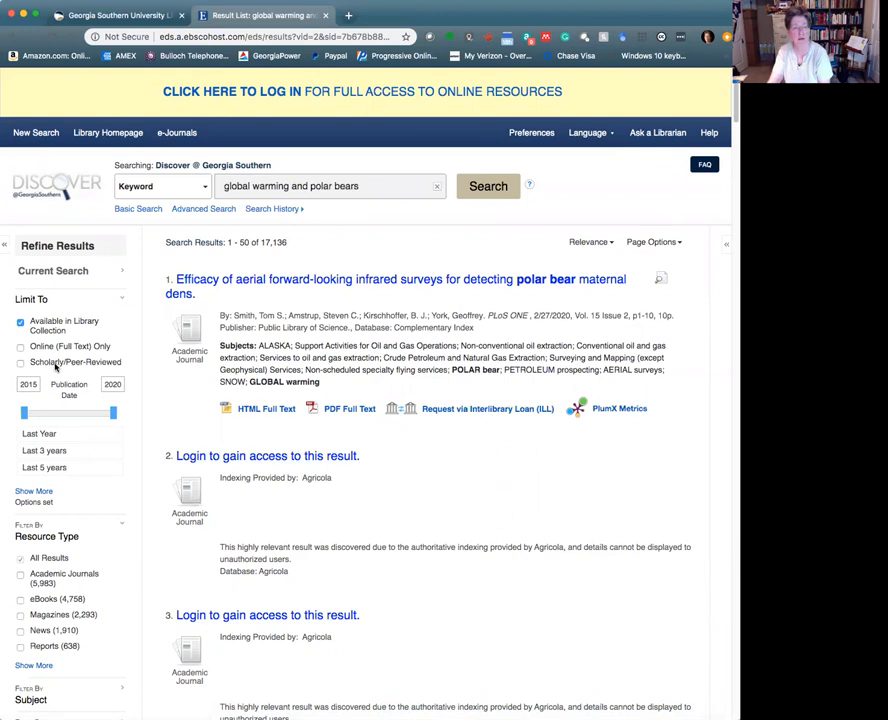
Limit results to Scholarly/Peer Reviewed and Academic Journals, dropping to 6,066 then 5,609.
click(20, 362)
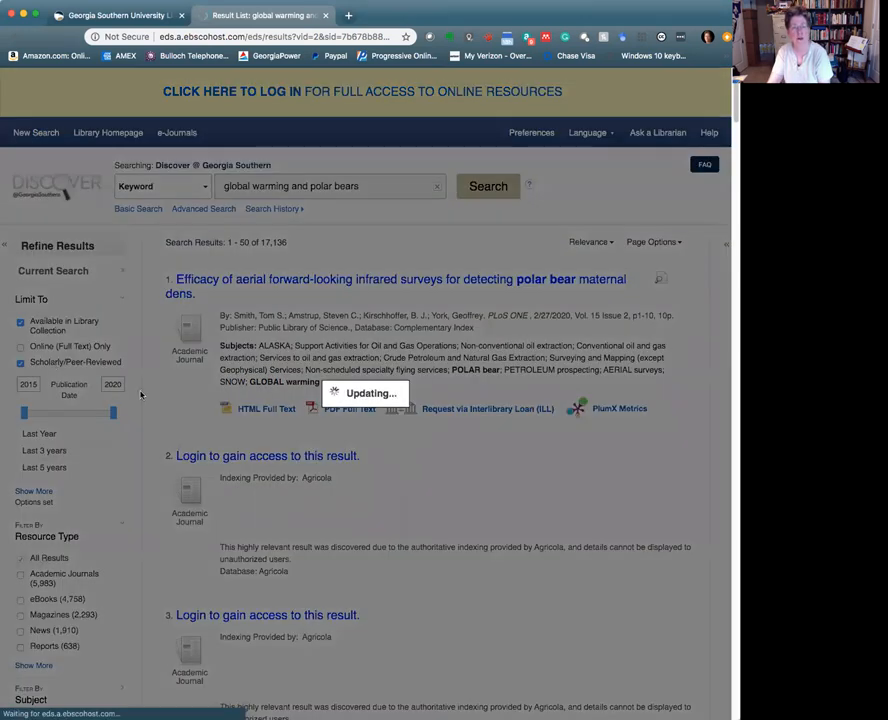
mouse_move(552, 504)
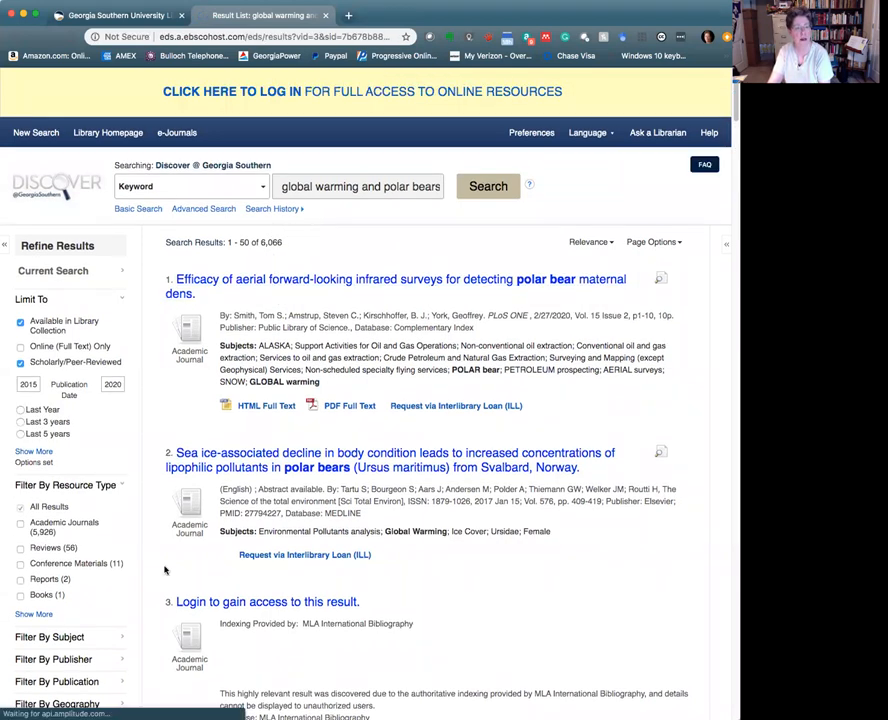
scroll(down, 3)
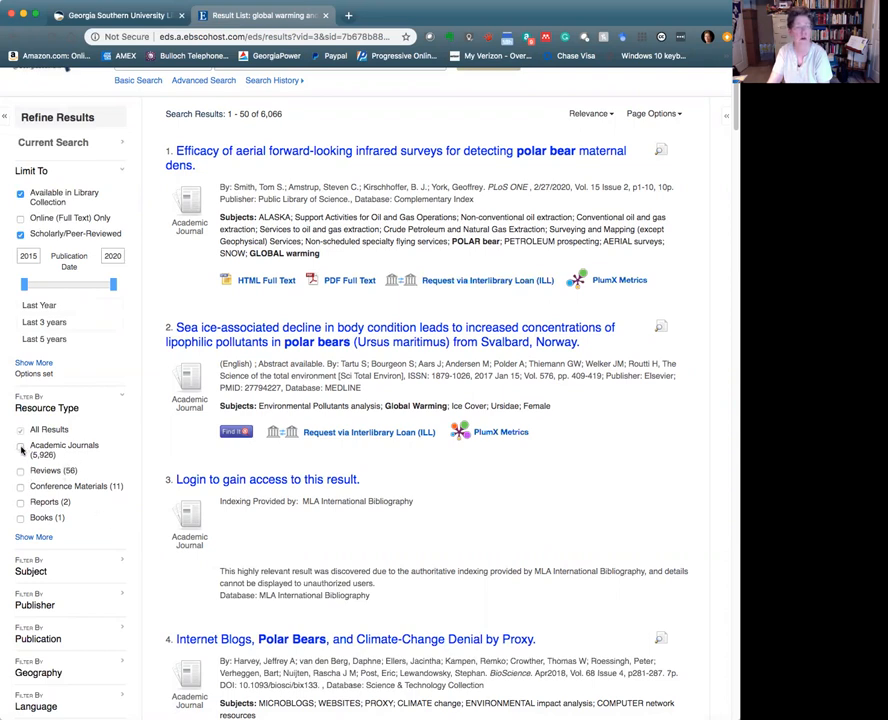
click(20, 448)
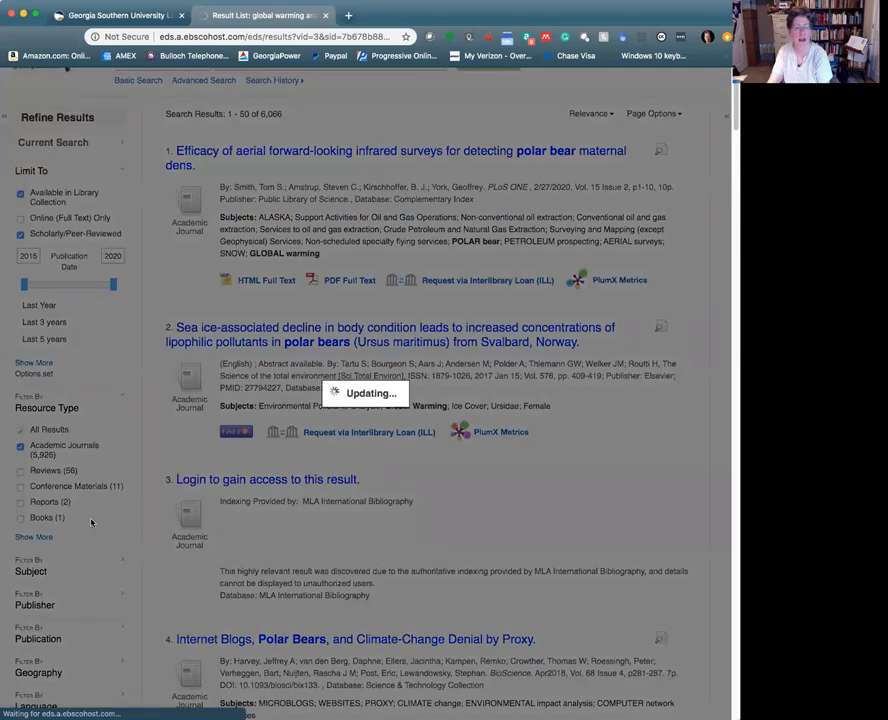
mouse_move(474, 462)
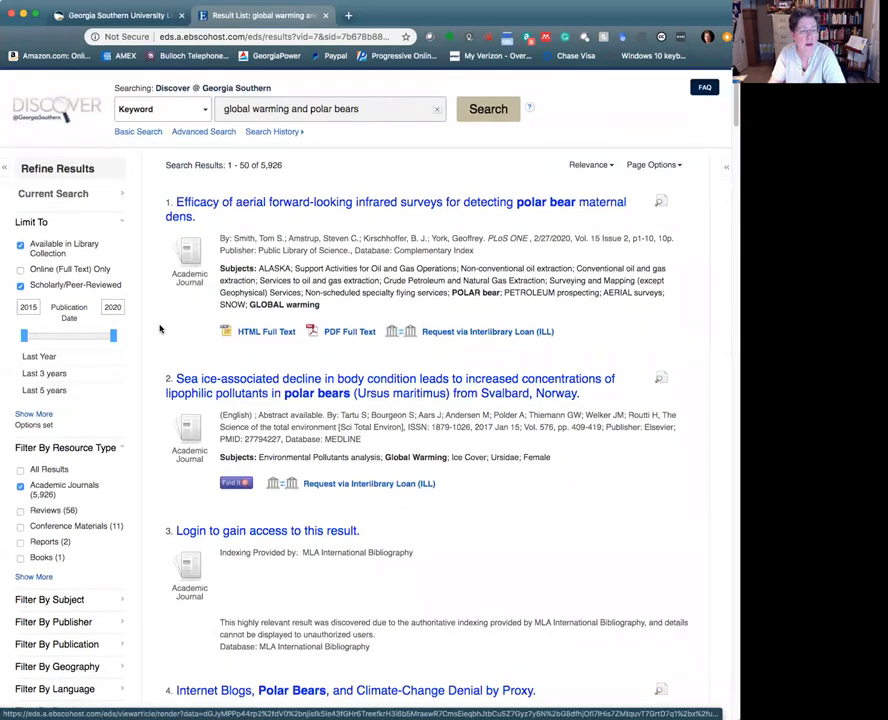
Restrict results to the Environment Complete database, leaving 677 articles.
scroll(down, 3)
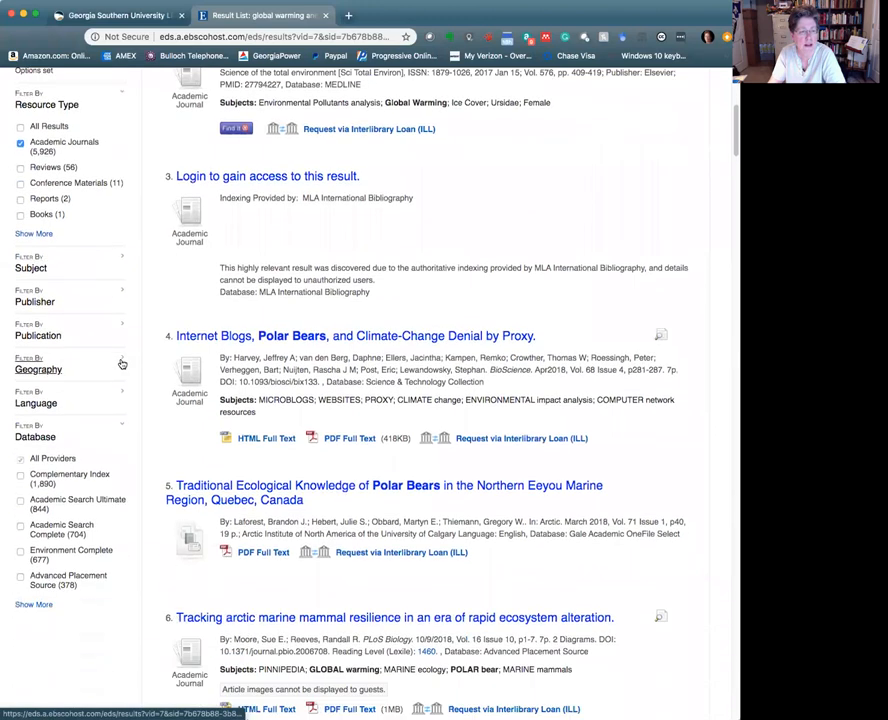
scroll(down, 3)
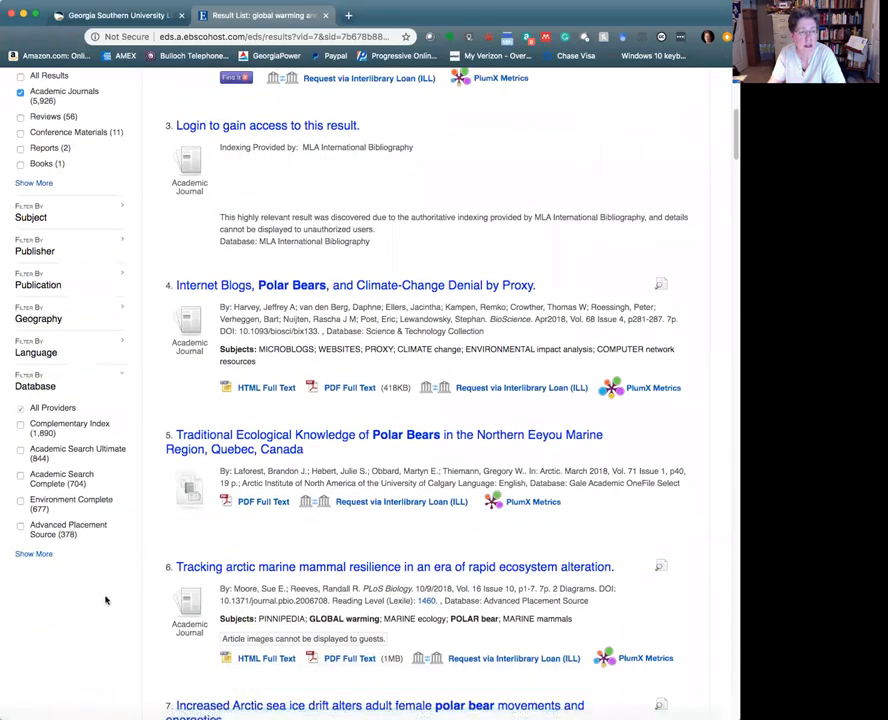
mouse_move(28, 584)
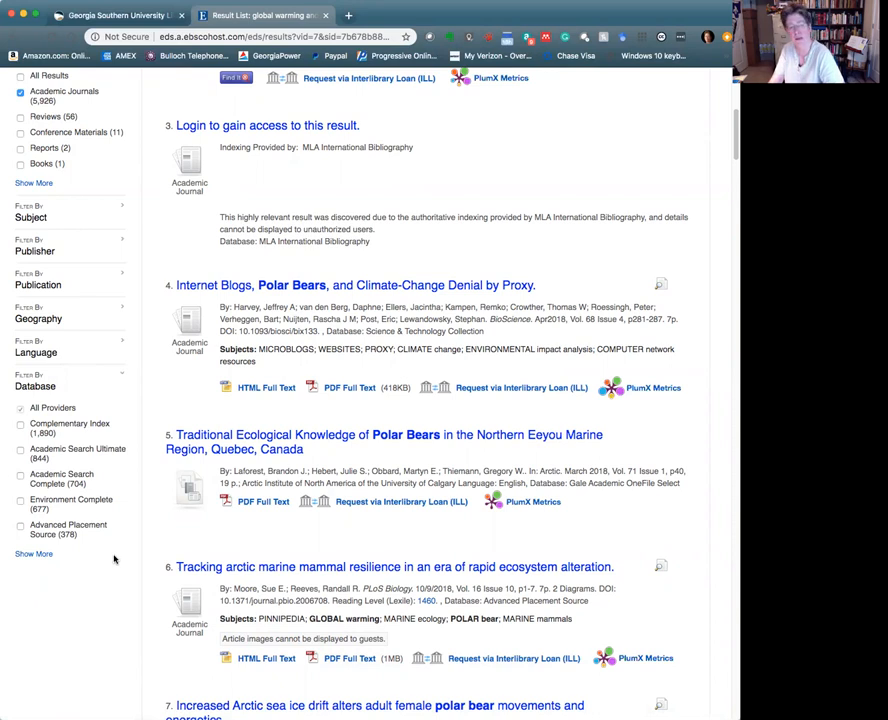
mouse_move(98, 596)
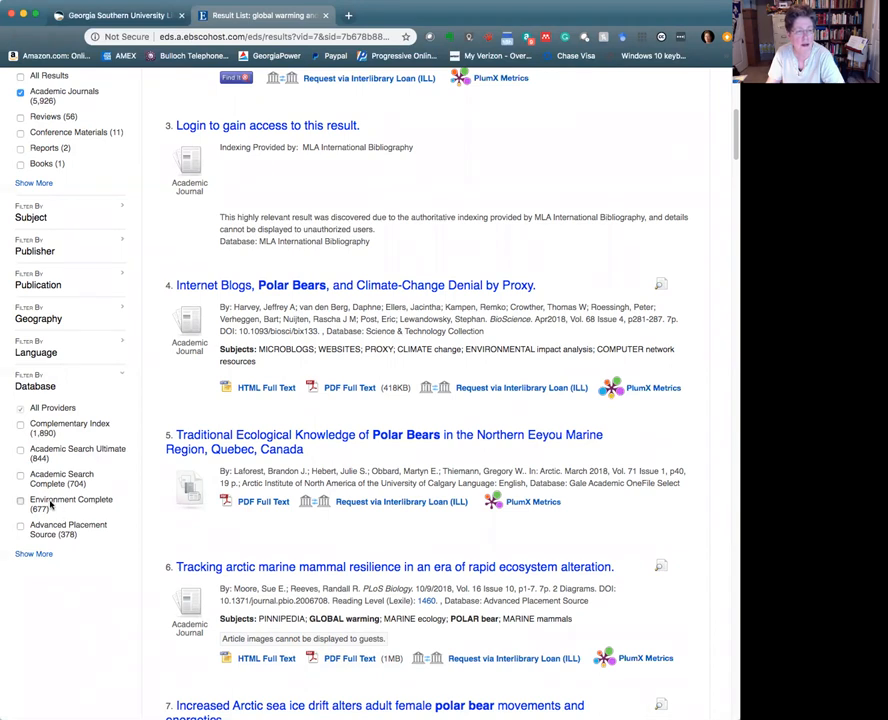
click(20, 500)
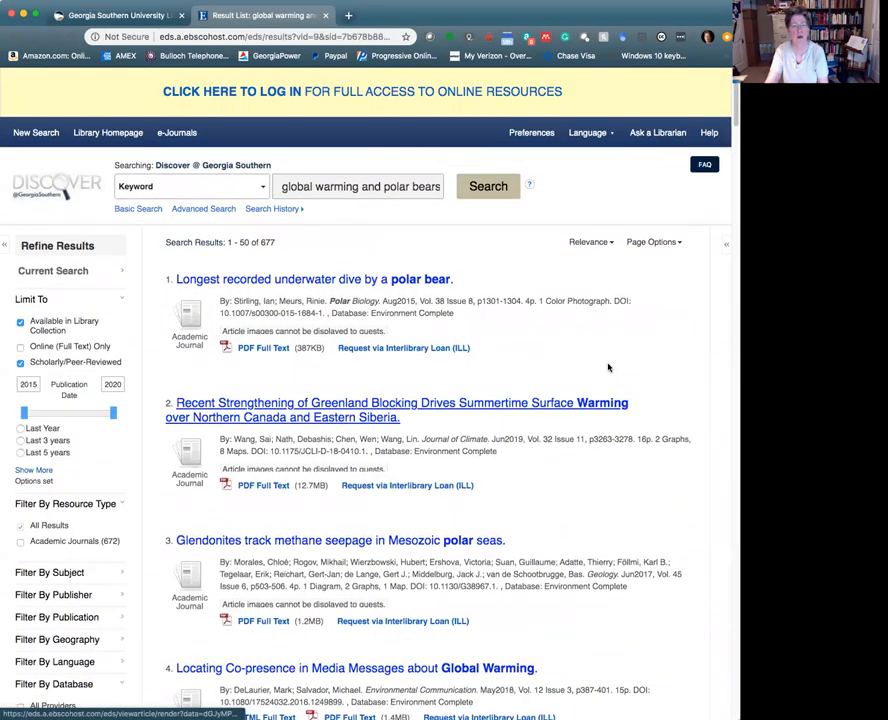
Scroll through the 677 Environment Complete results toward an article to open.
scroll(down, 3)
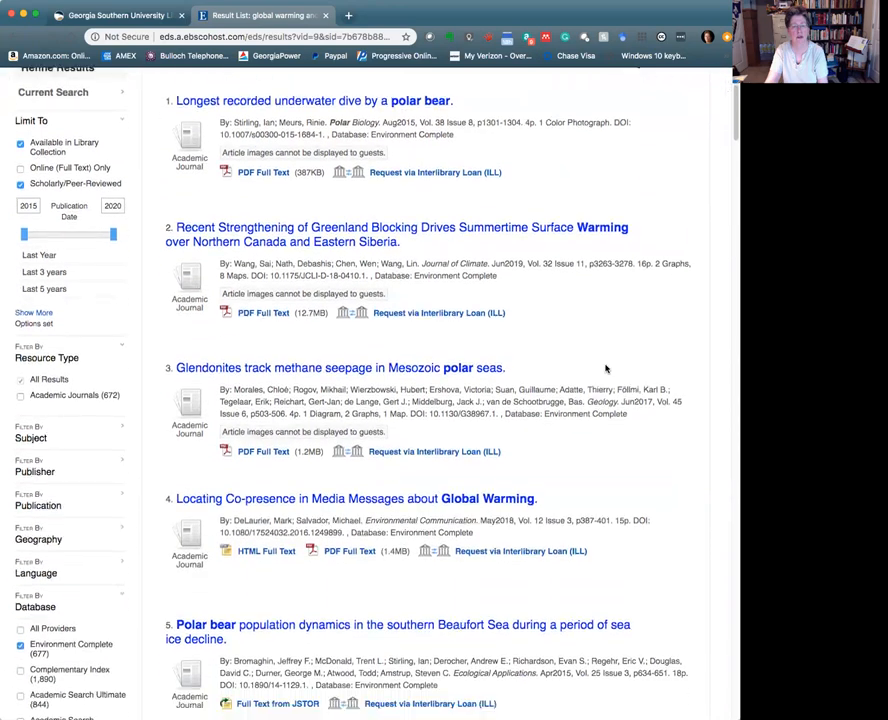
scroll(down, 3)
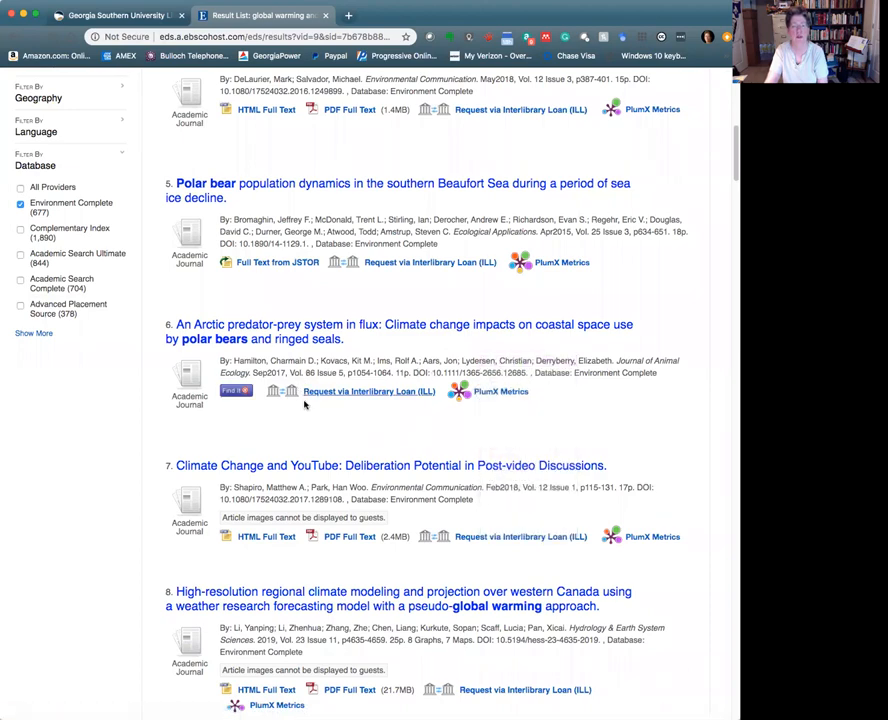
mouse_move(580, 420)
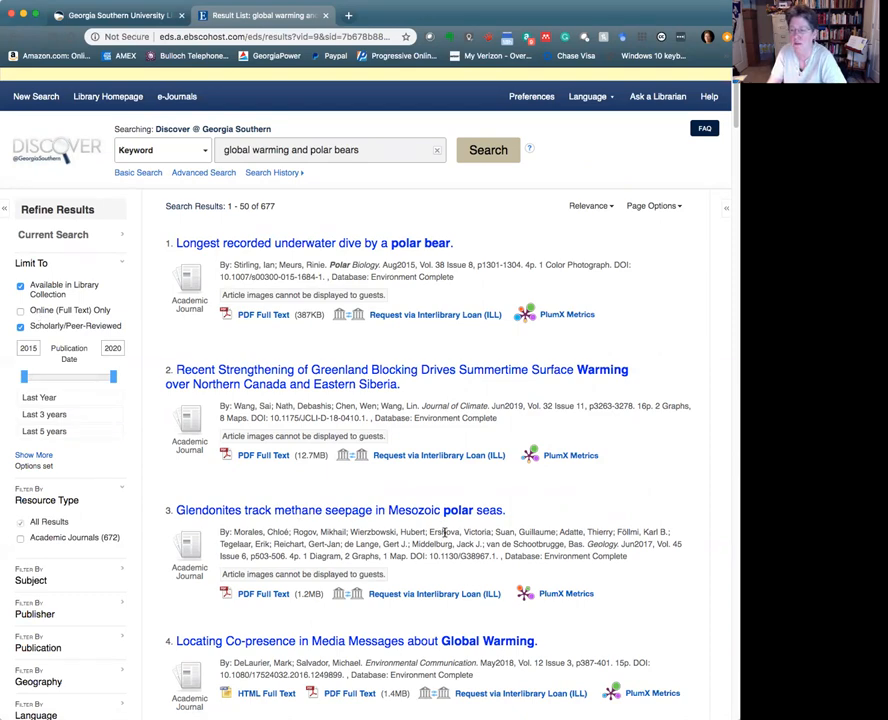
scroll(down, 3)
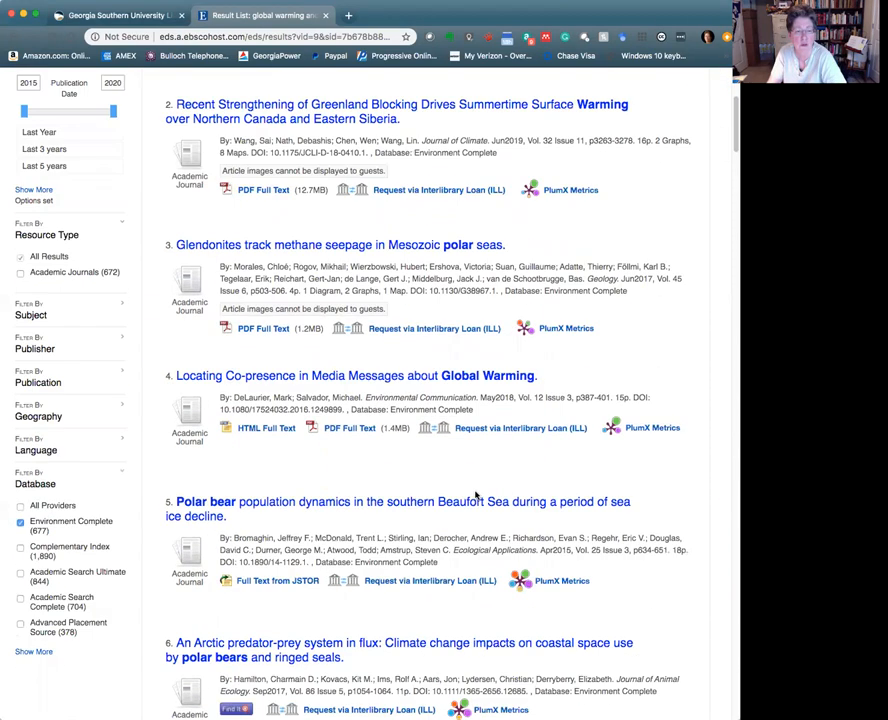
scroll(down, 3)
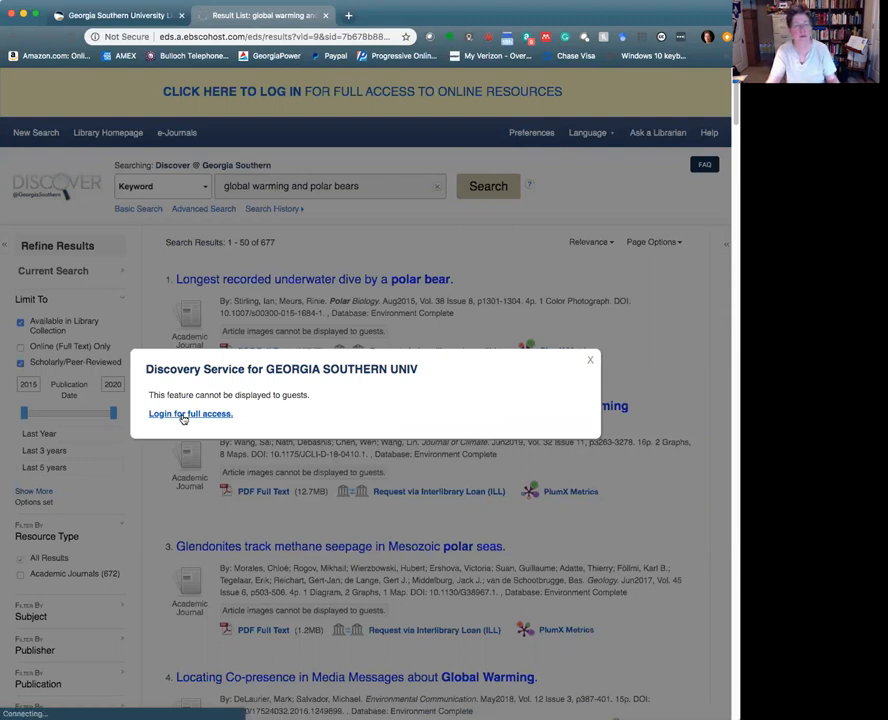
click(188, 412)
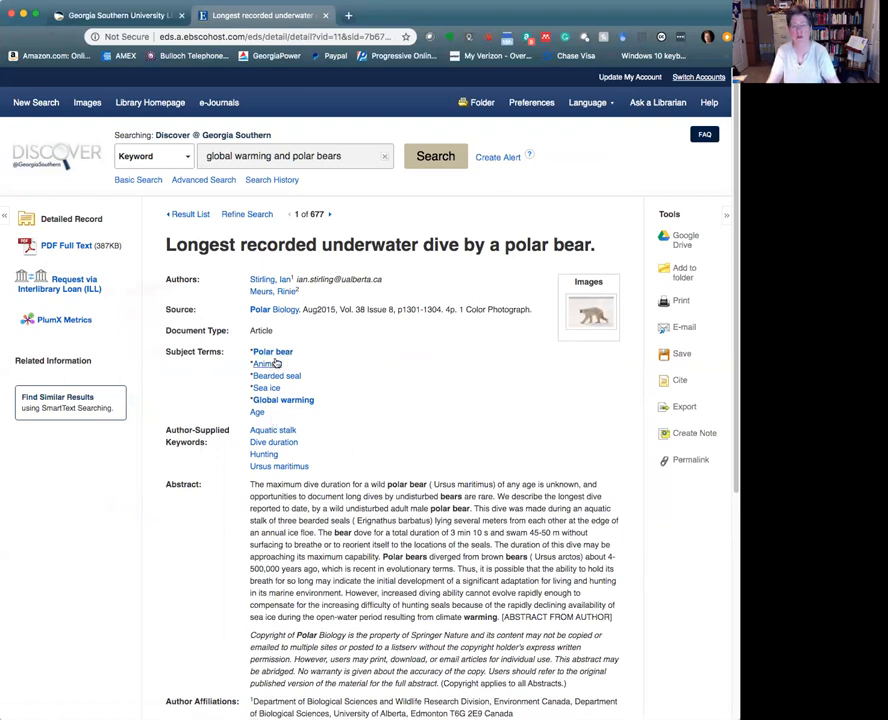
mouse_move(372, 408)
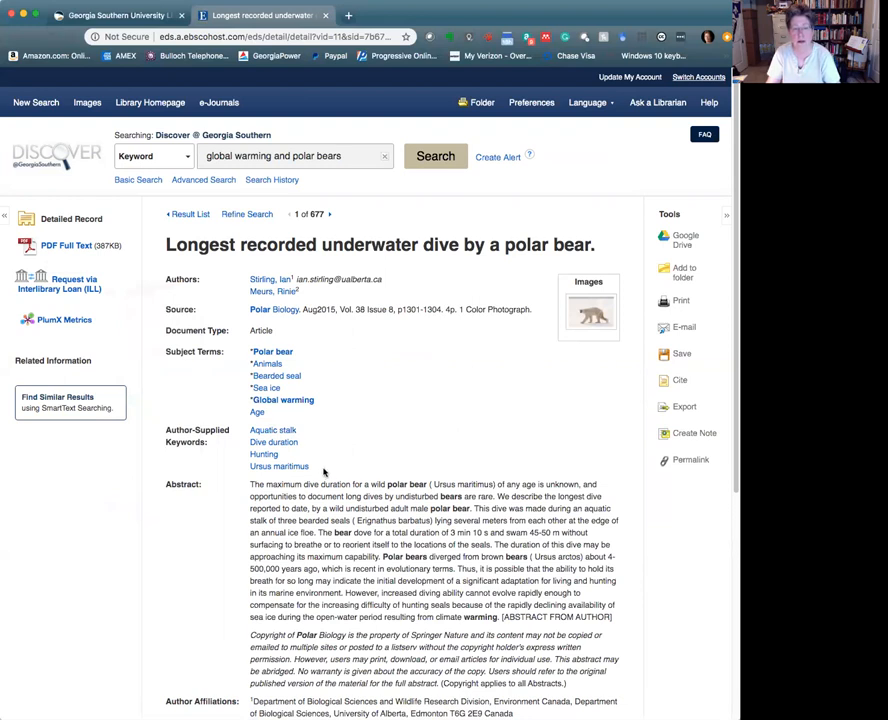
scroll(down, 3)
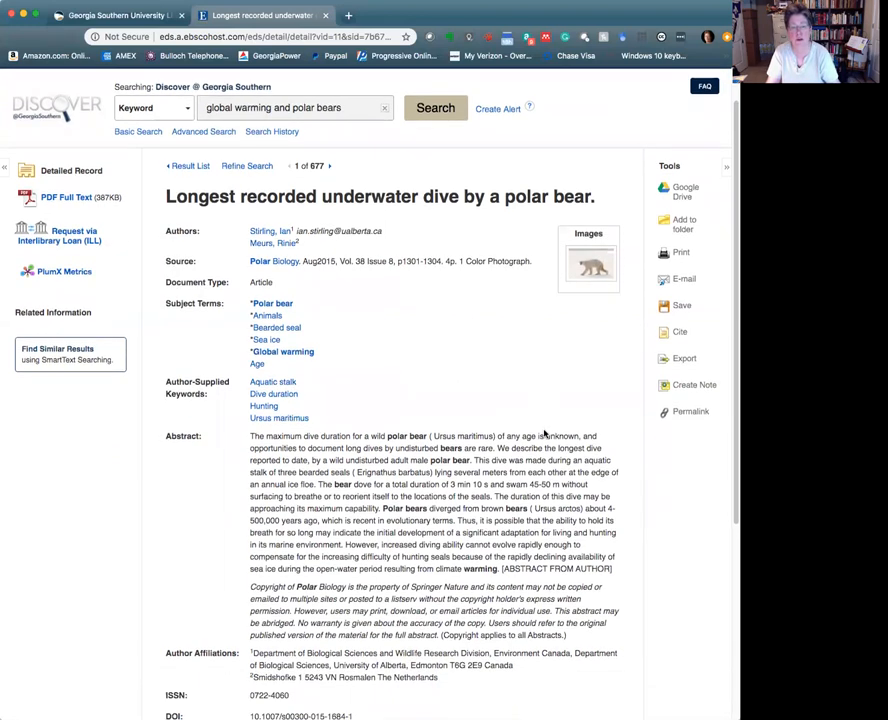
mouse_move(416, 432)
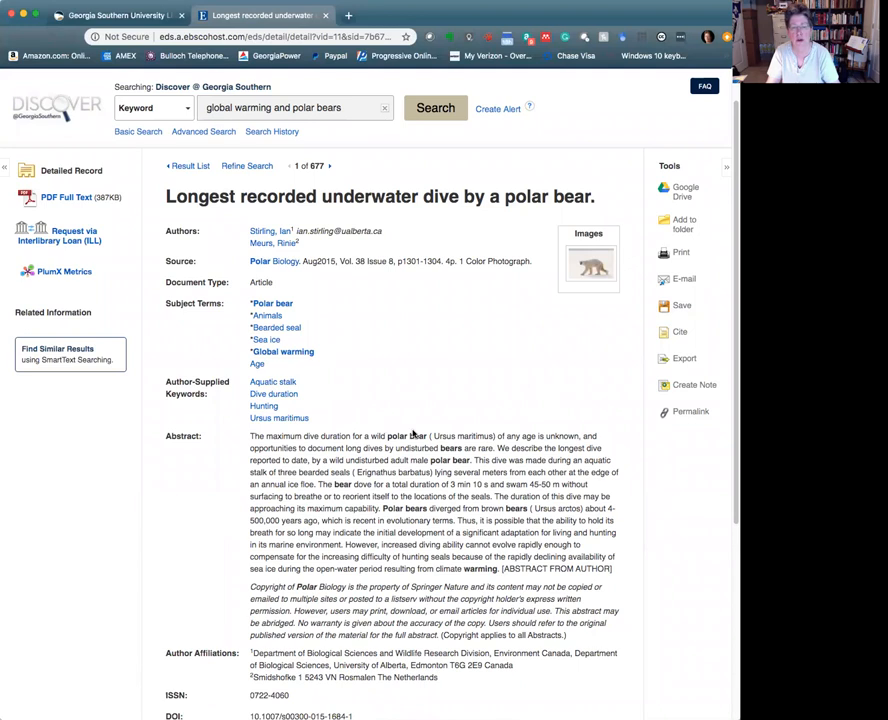
scroll(down, 3)
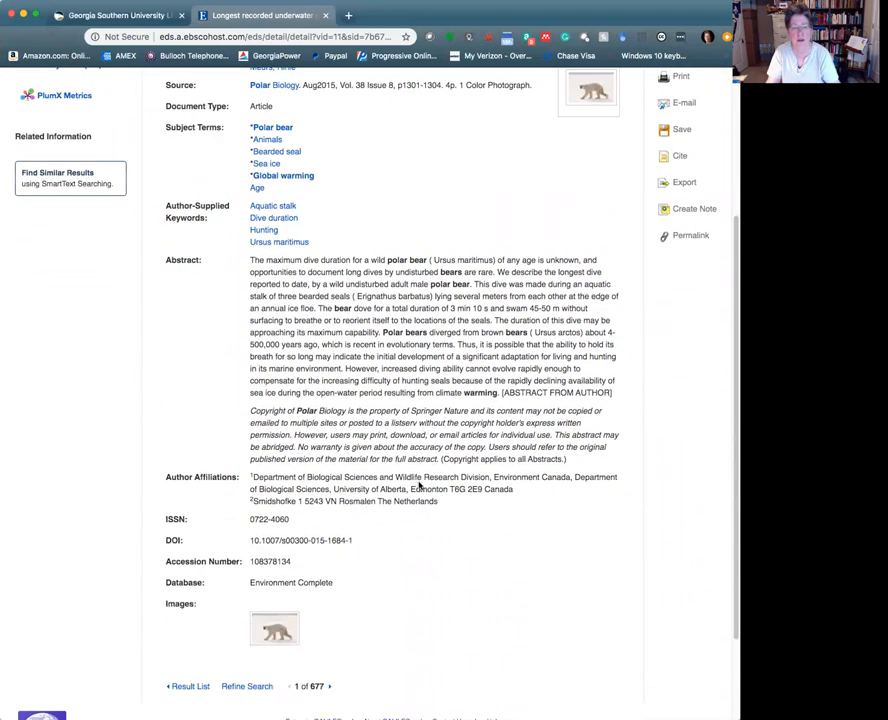
scroll(up, 3)
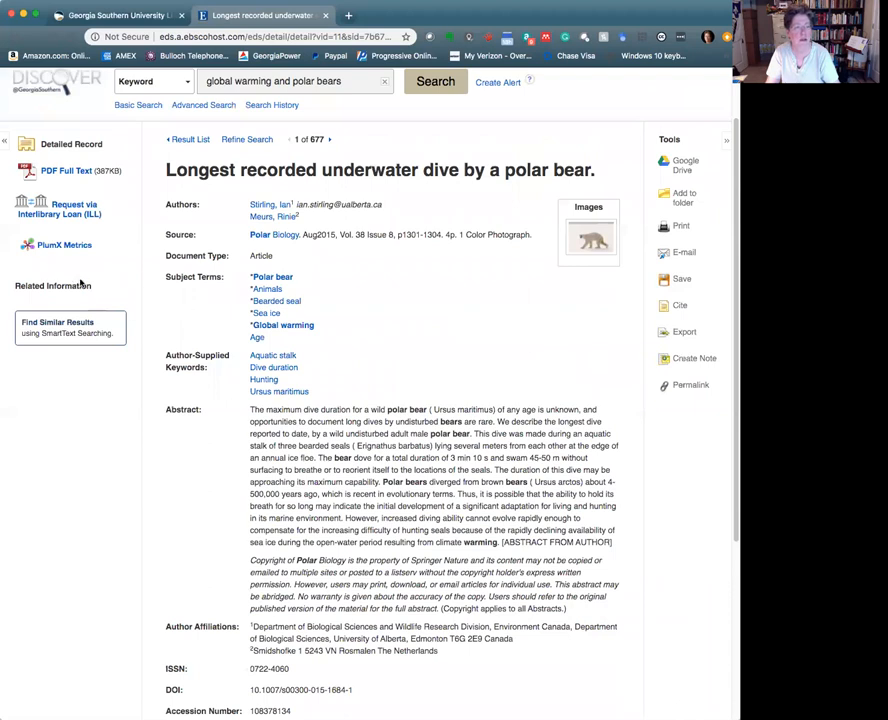
mouse_move(524, 158)
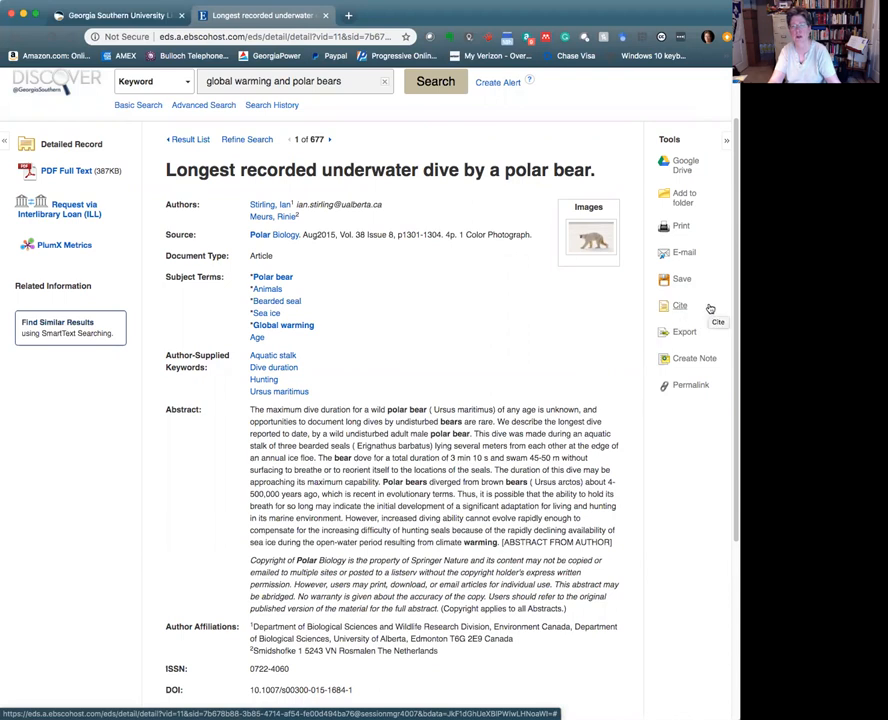
mouse_move(710, 252)
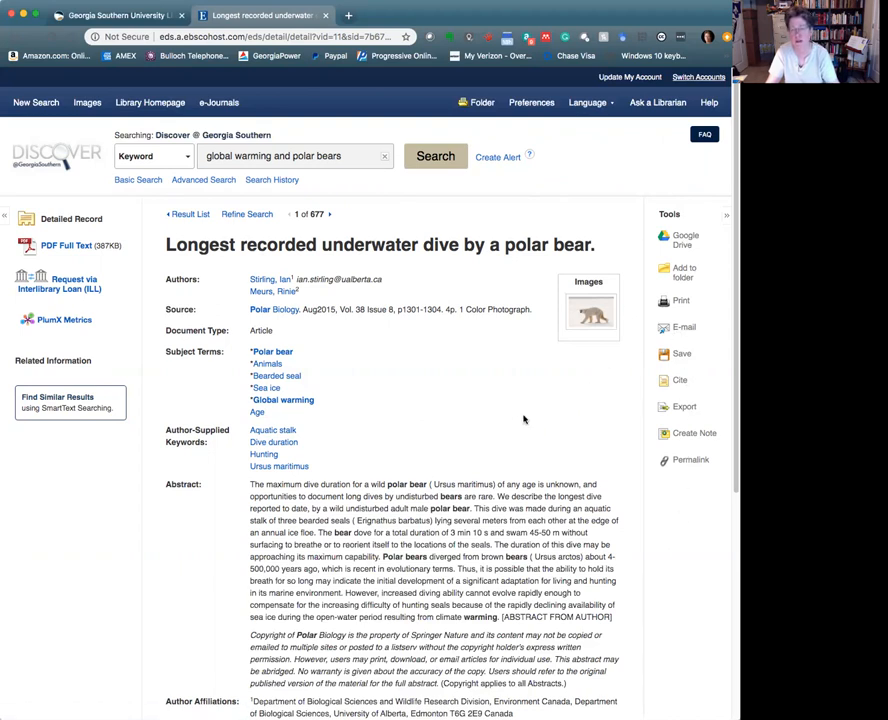
mouse_move(564, 412)
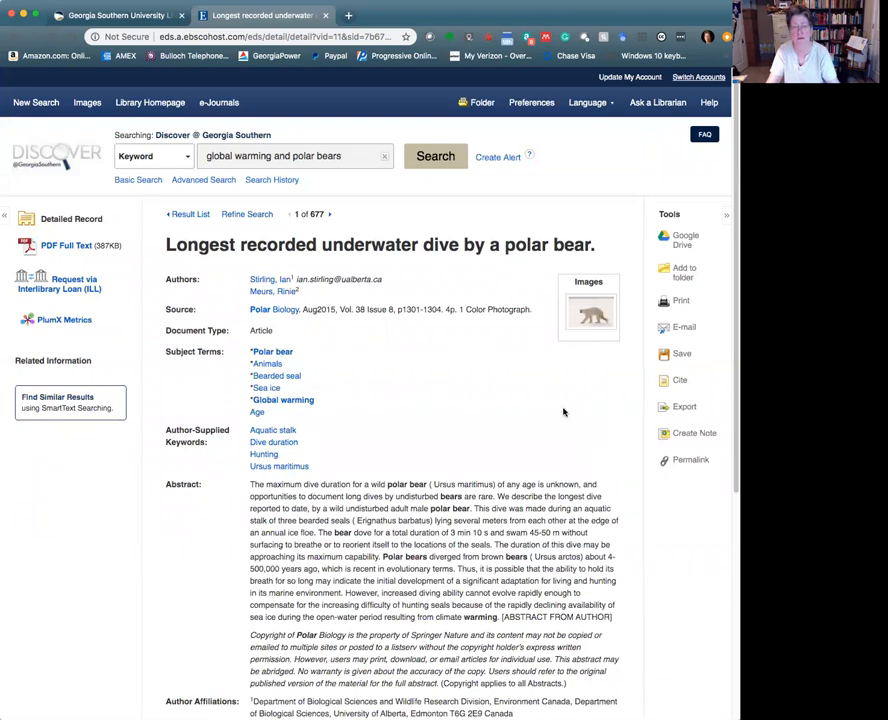
mouse_move(564, 412)
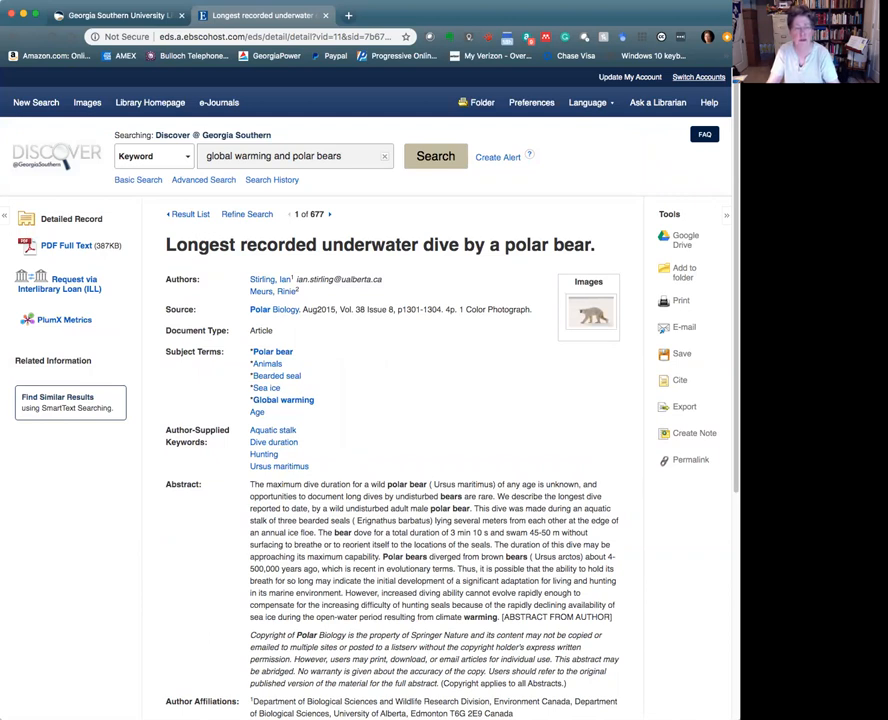
mouse_move(430, 444)
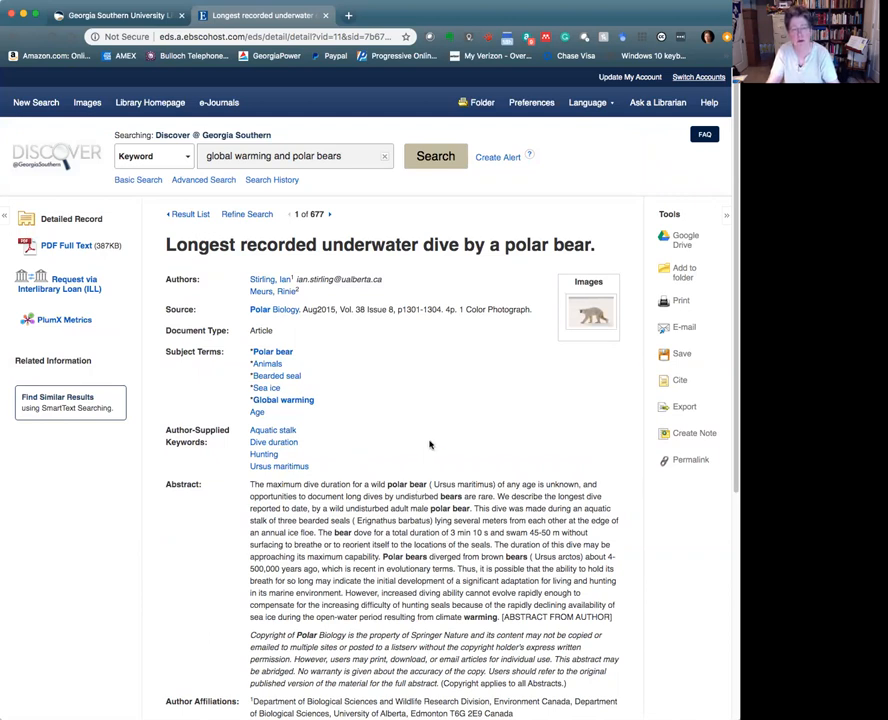